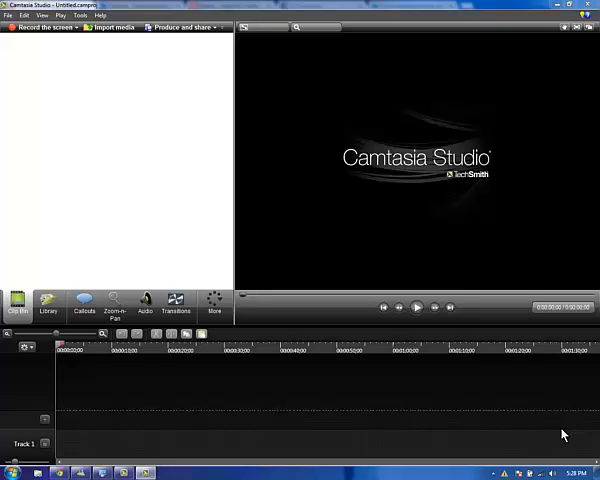
pyautogui.moveTo(411, 386)
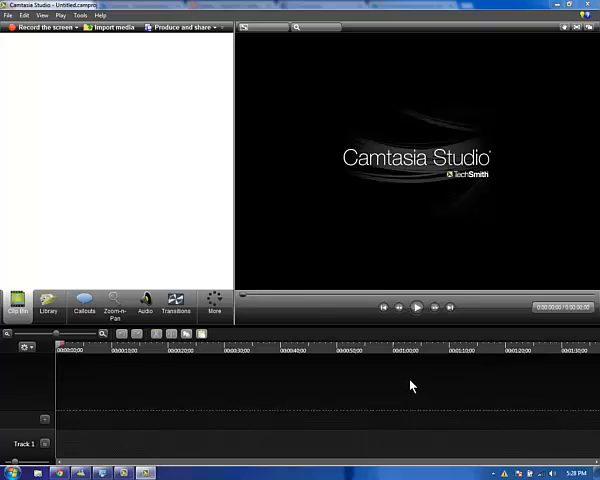
pyautogui.moveTo(181, 283)
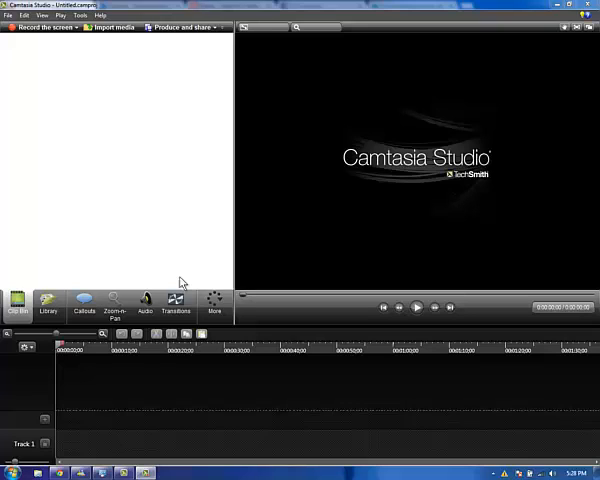
pyautogui.moveTo(26, 118)
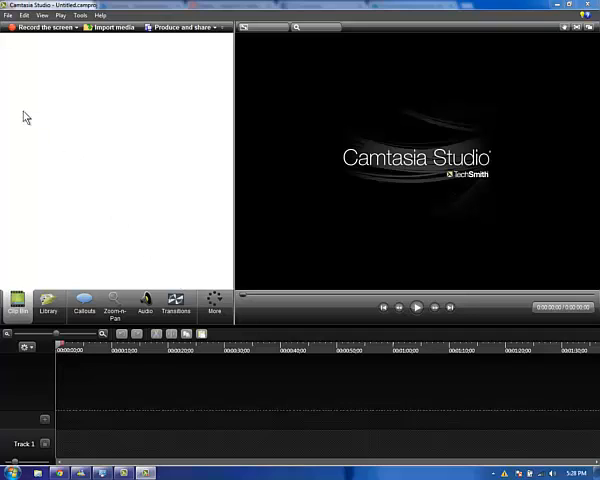
pyautogui.moveTo(47, 277)
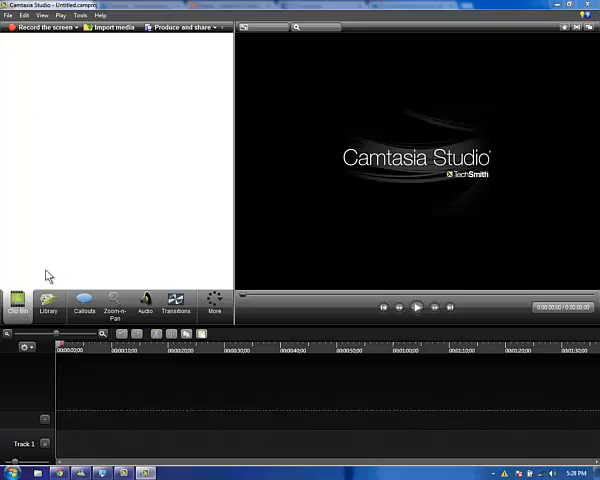
pyautogui.moveTo(105, 48)
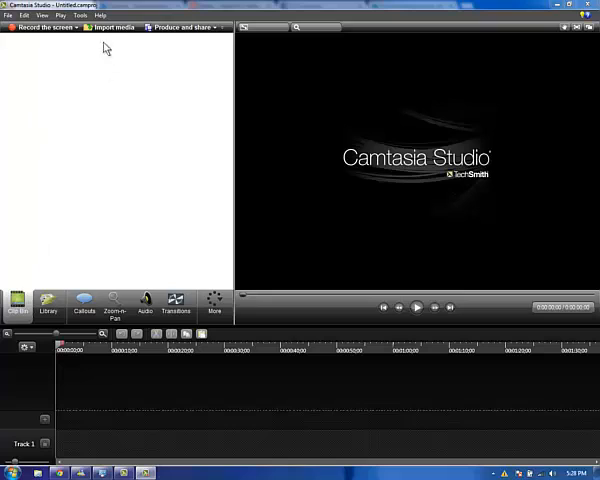
pyautogui.moveTo(92, 92)
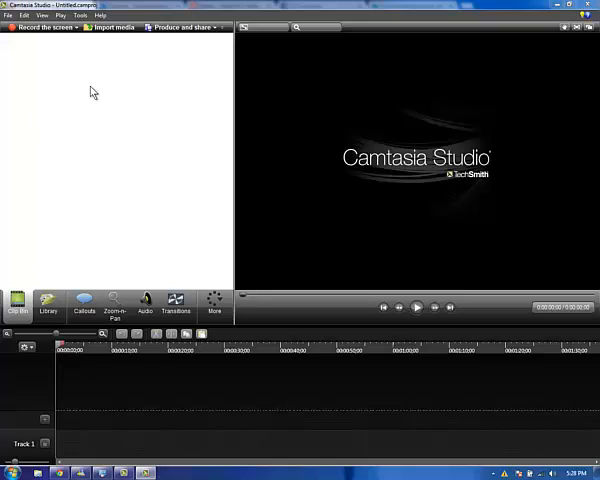
pyautogui.moveTo(178, 27)
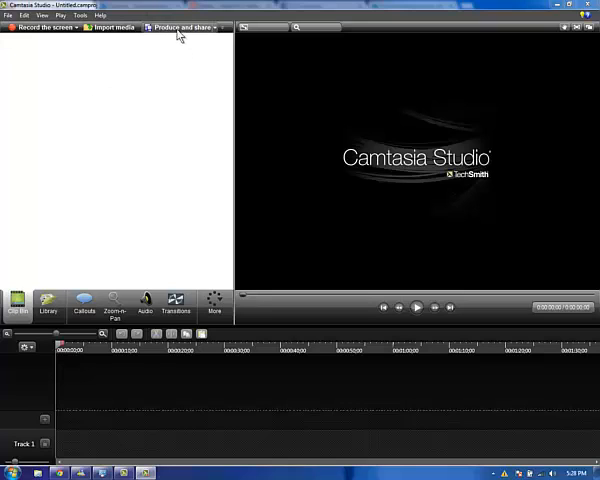
pyautogui.moveTo(113, 27)
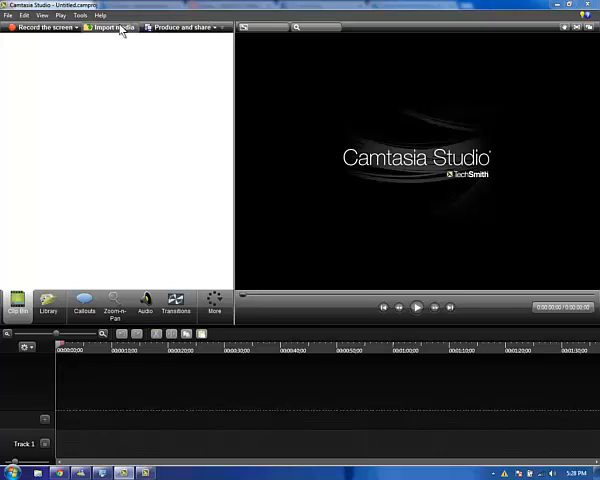
# Step: Import shackusmaxdec.mp4 from the Videos library into the clip bin
pyautogui.click(113, 27)
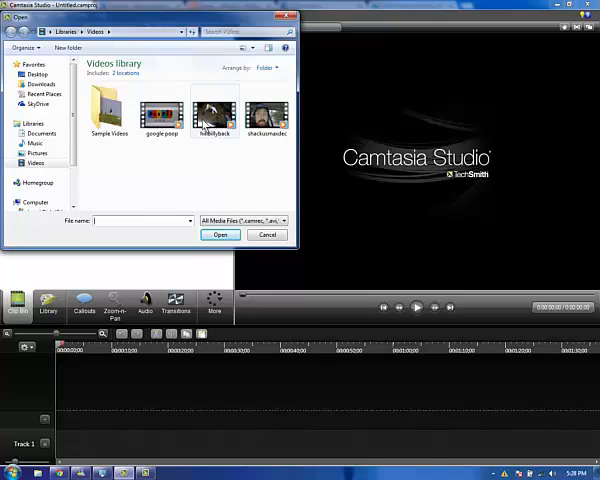
pyautogui.click(261, 112)
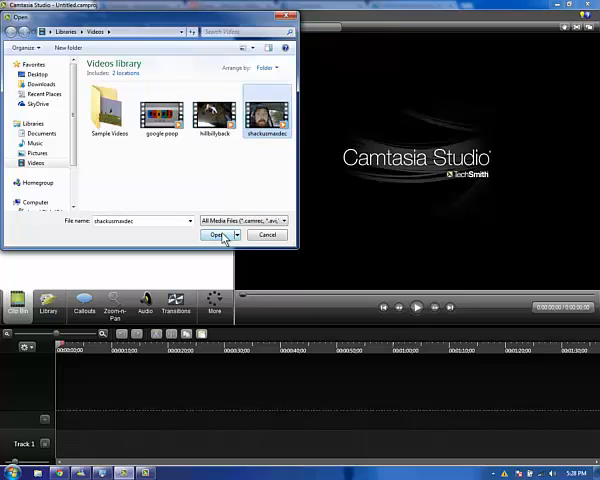
pyautogui.click(215, 234)
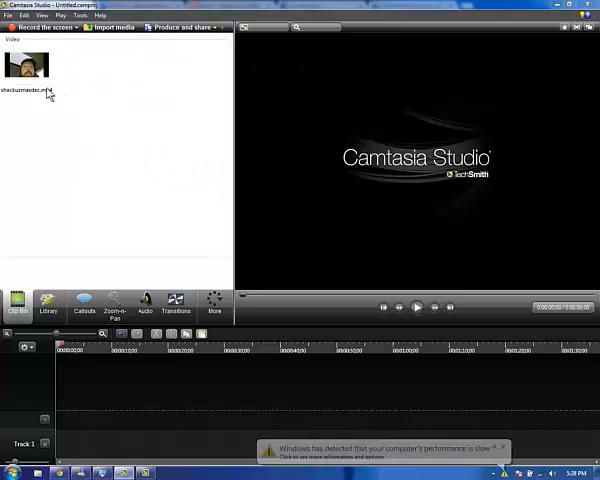
pyautogui.moveTo(27, 72)
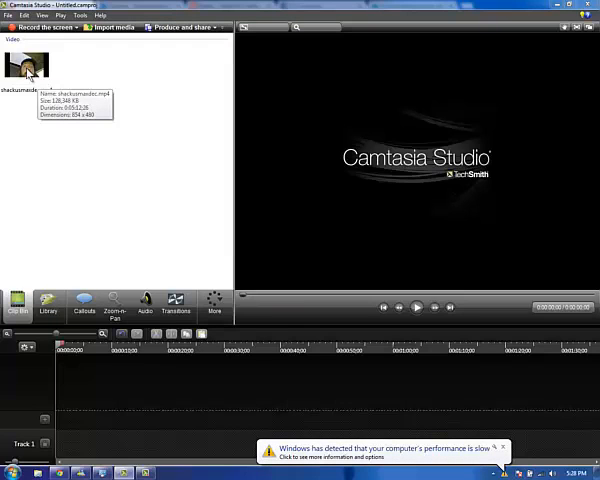
pyautogui.moveTo(177, 299)
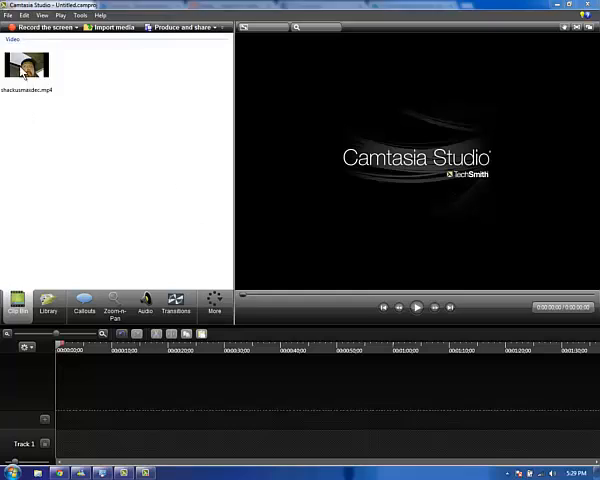
# Step: Add the clip to Track 1, accept 854 x 480 editing dimensions, and play the preview
pyautogui.click(22, 68)
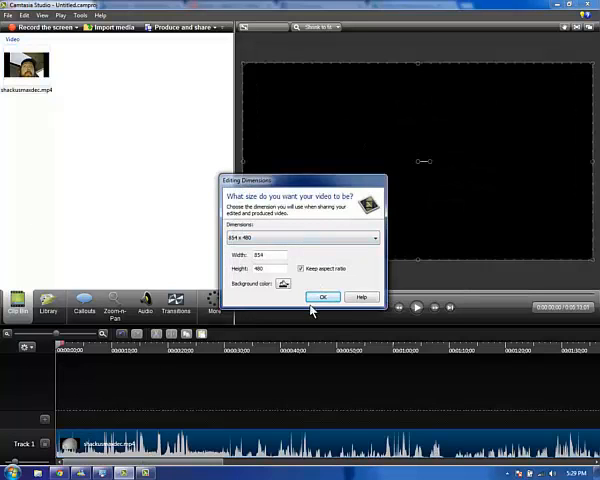
pyautogui.click(321, 296)
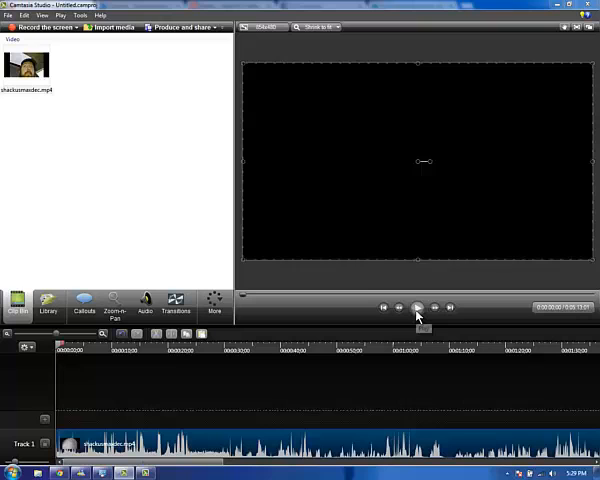
pyautogui.click(417, 307)
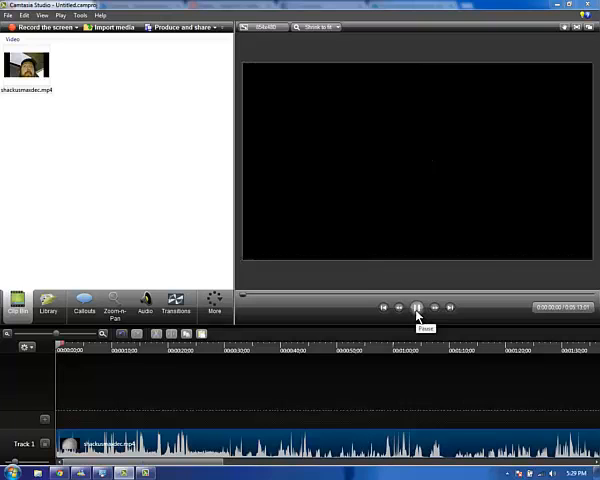
pyautogui.click(417, 307)
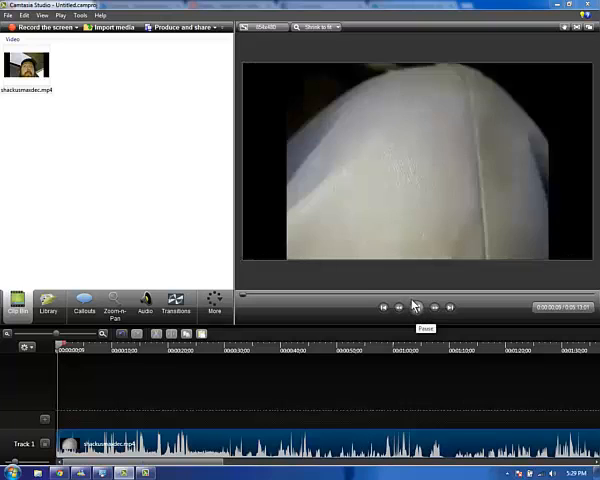
# Step: Pause the preview playback partway into the clip
pyautogui.click(417, 307)
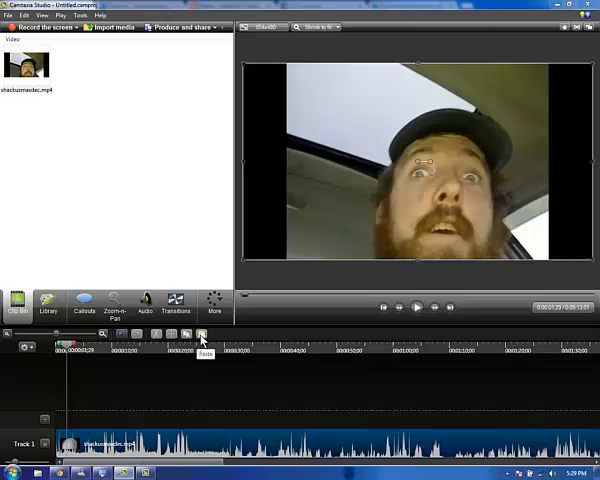
pyautogui.moveTo(138, 335)
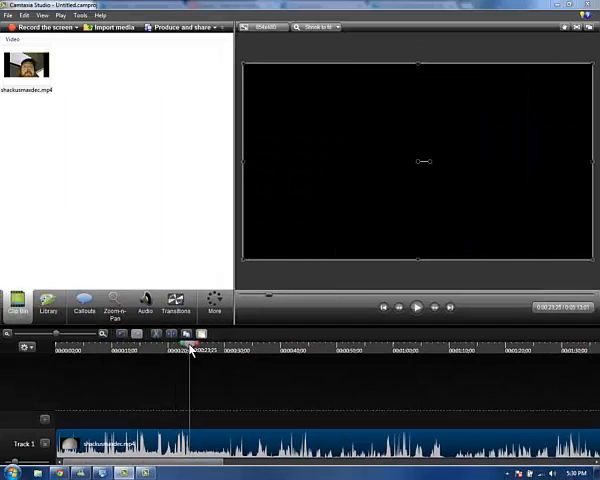
# Step: Cut a short marked section near 21 seconds and play back the resulting join
pyautogui.moveTo(190, 347); pyautogui.dragTo(214, 347)
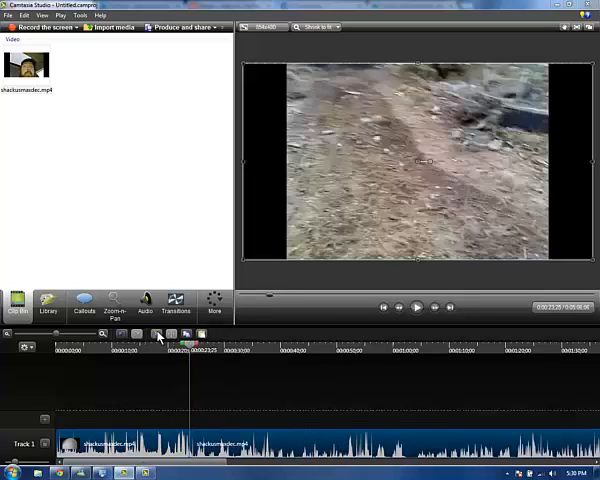
pyautogui.click(195, 345)
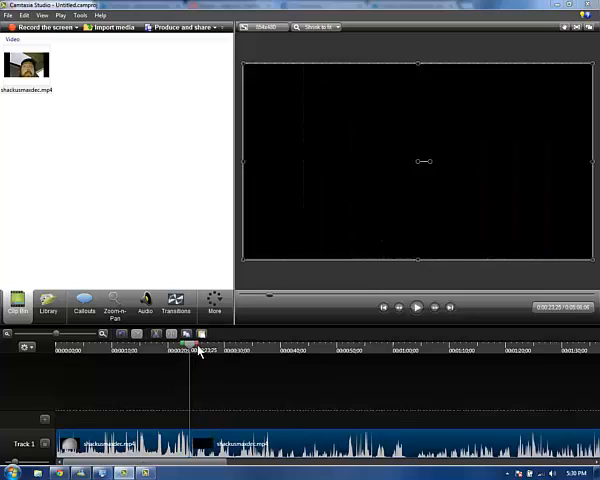
pyautogui.moveTo(188, 348); pyautogui.dragTo(198, 348)
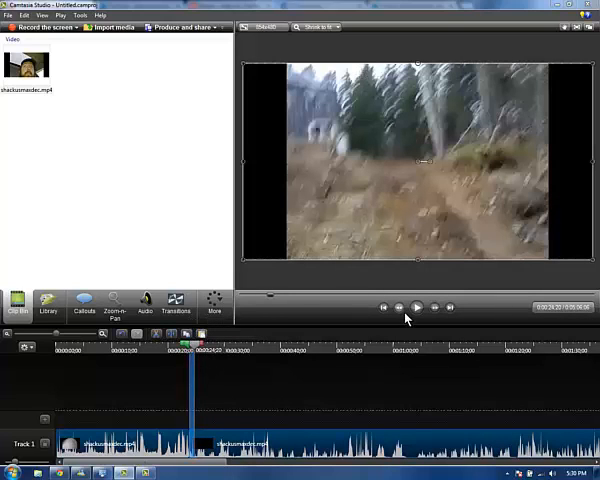
pyautogui.click(418, 307)
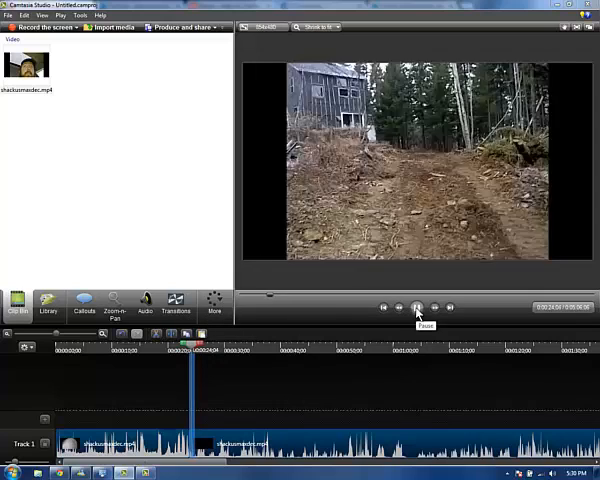
pyautogui.click(417, 307)
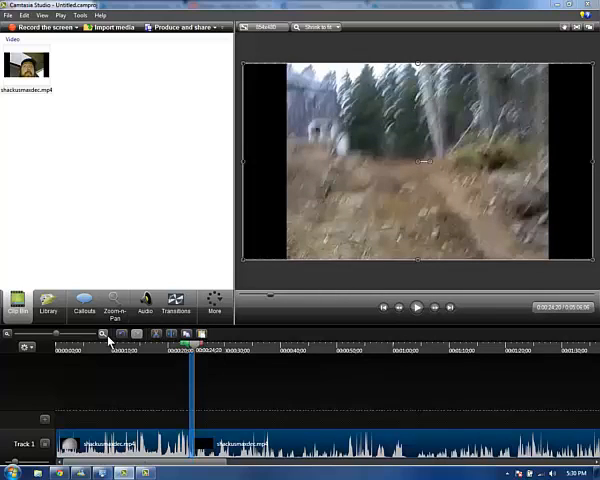
pyautogui.moveTo(130, 281)
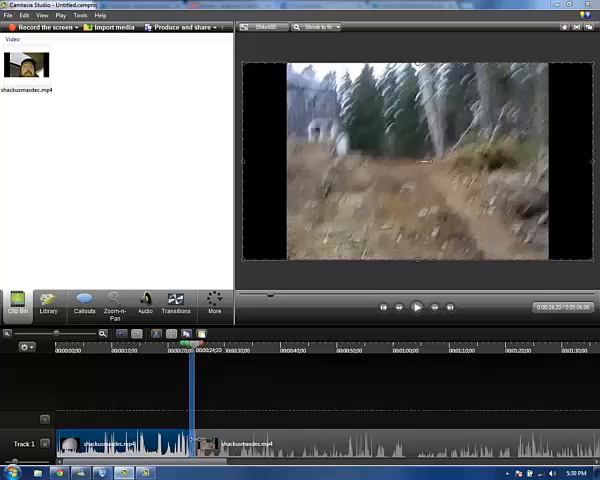
pyautogui.moveTo(200, 438)
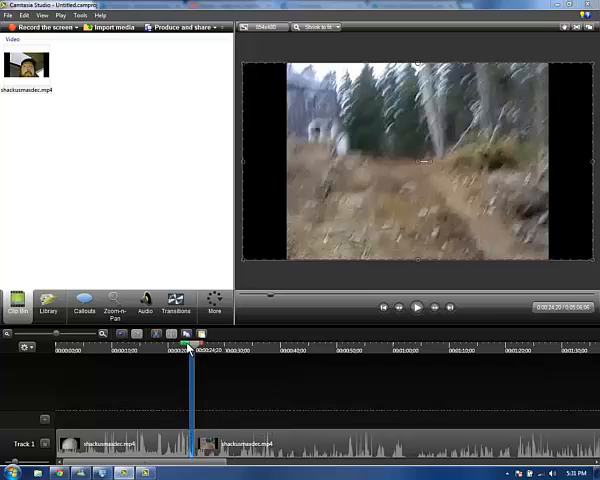
pyautogui.moveTo(105, 392)
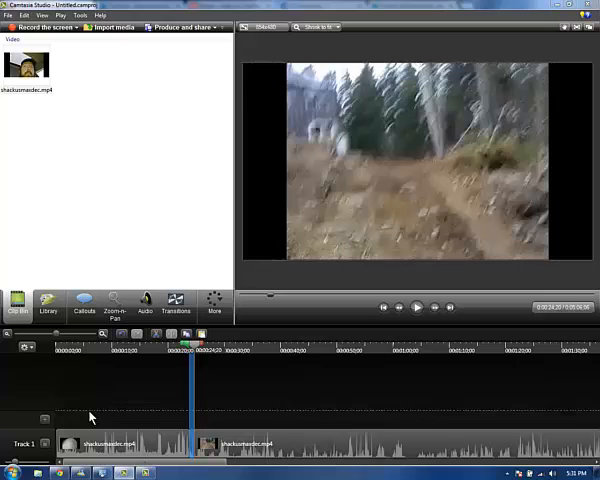
pyautogui.moveTo(82, 384)
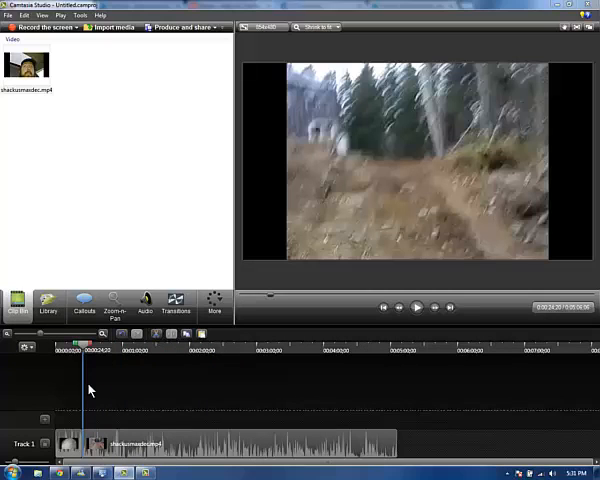
pyautogui.moveTo(193, 447)
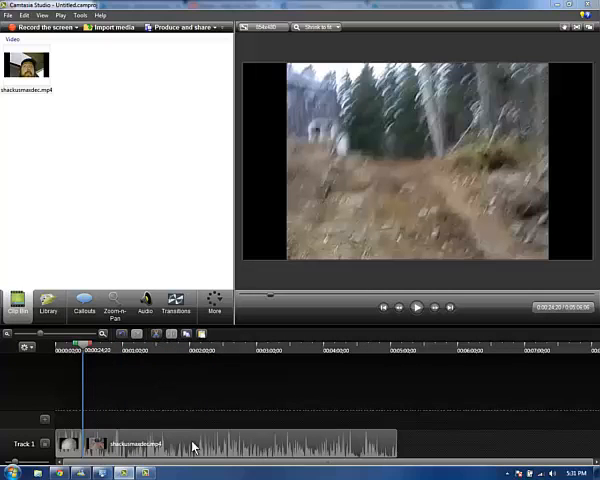
pyautogui.moveTo(187, 362)
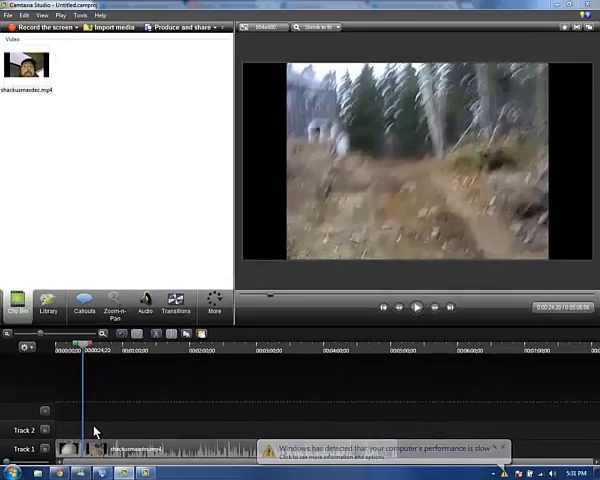
# Step: Bring up the timeline's right-click shortcut menu, dismiss it, and open the Edit menu
pyautogui.rightClick(95, 432)
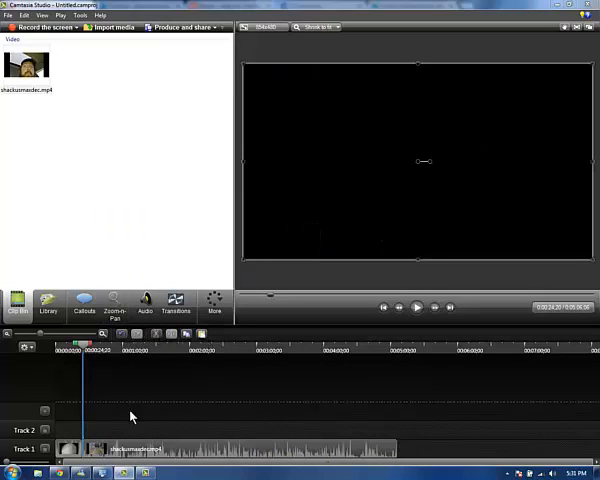
pyautogui.rightClick(130, 417)
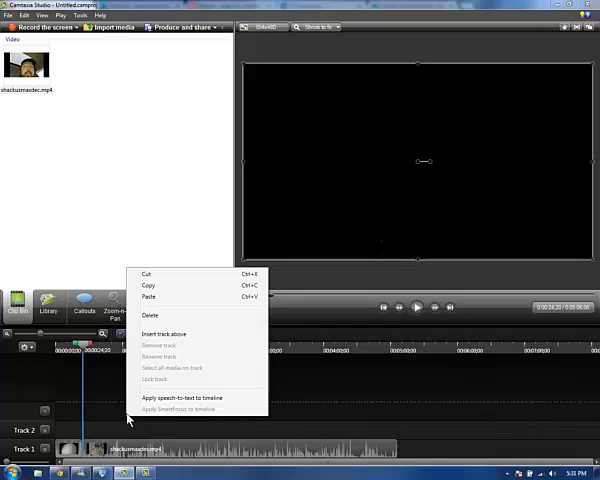
pyautogui.moveTo(16, 410)
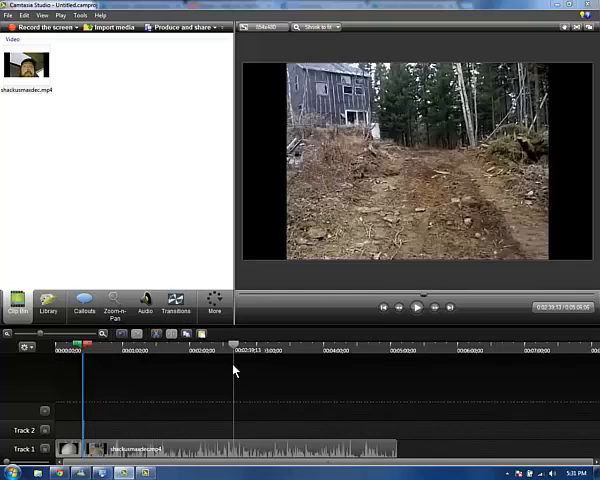
pyautogui.click(355, 345)
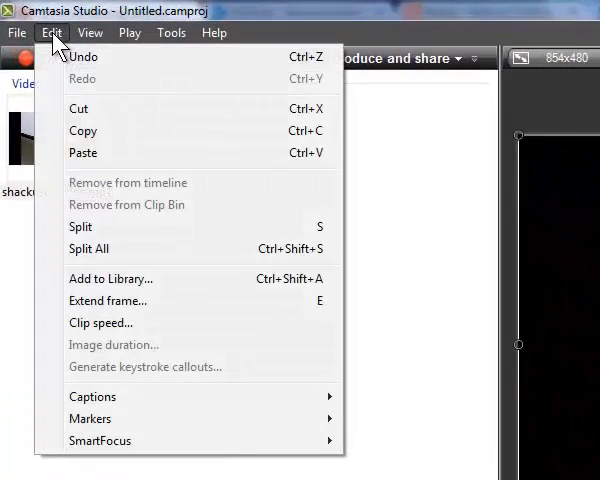
# Step: In Clip Speed, step the percentage down, then up past original to 129%
pyautogui.click(100, 322)
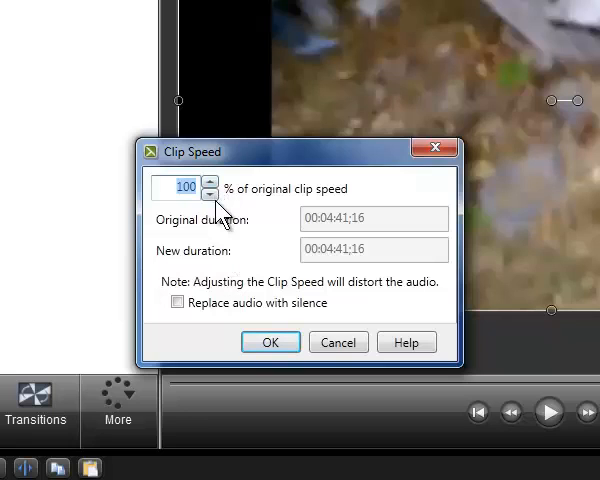
pyautogui.click(210, 194)
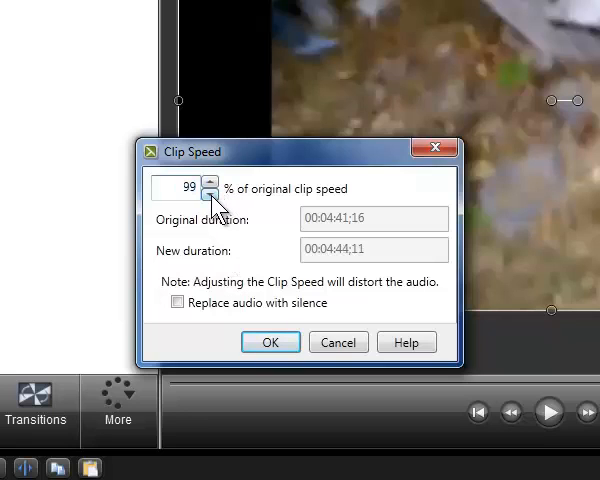
pyautogui.click(210, 194)
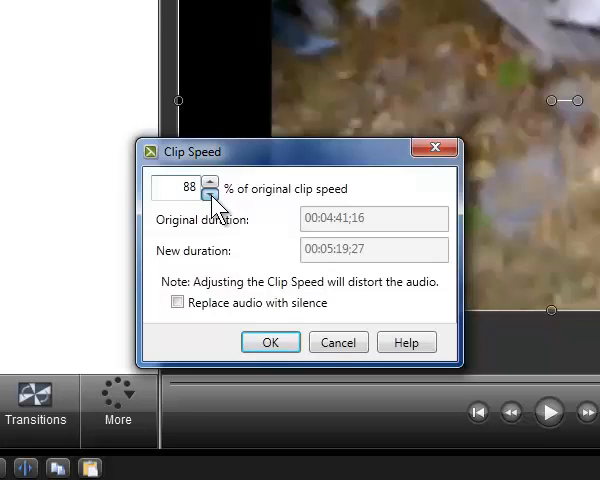
pyautogui.click(211, 195)
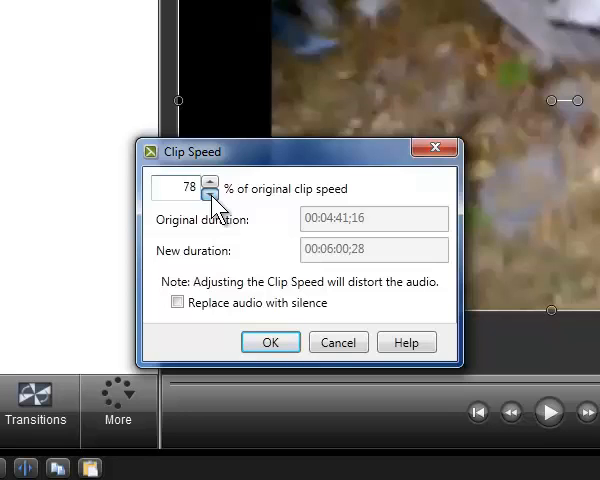
pyautogui.click(211, 194)
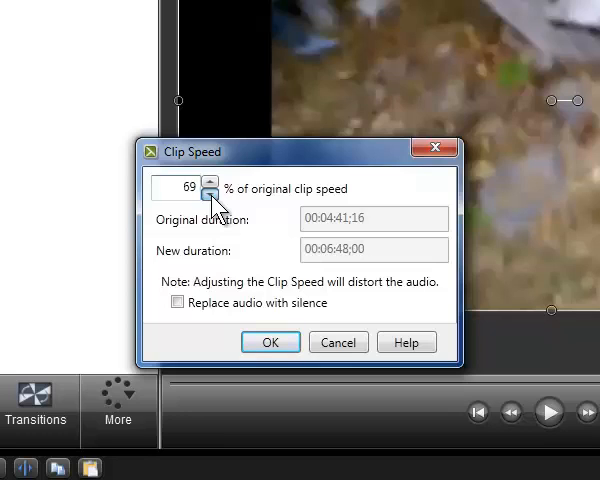
pyautogui.click(211, 194)
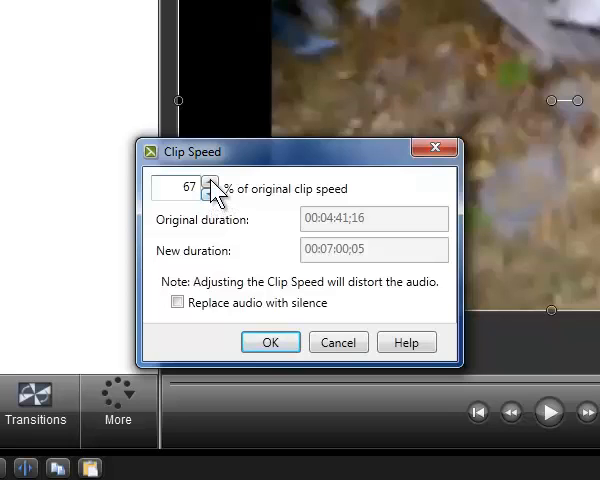
pyautogui.click(211, 184)
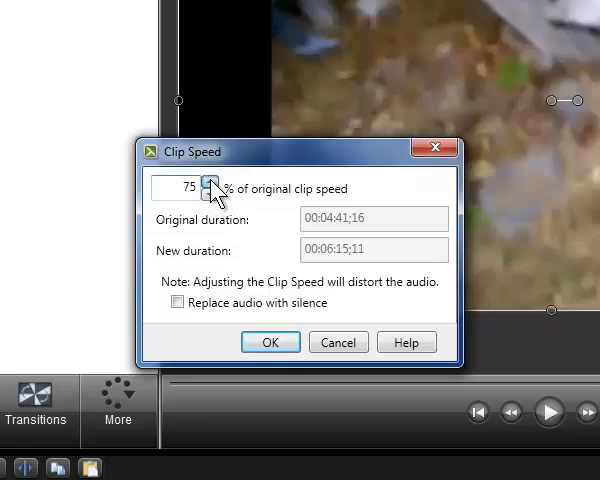
pyautogui.click(210, 183)
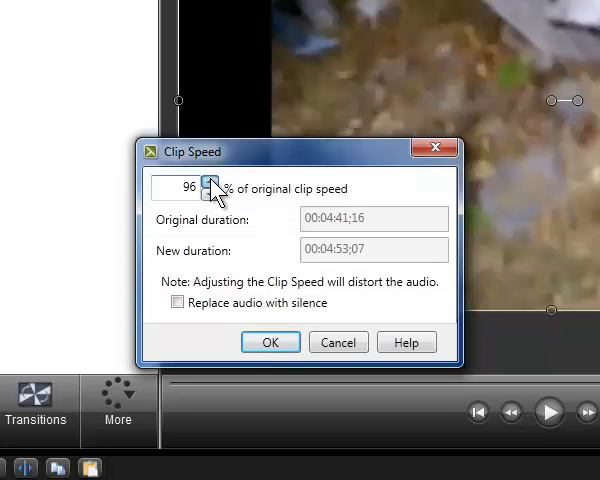
pyautogui.click(210, 183)
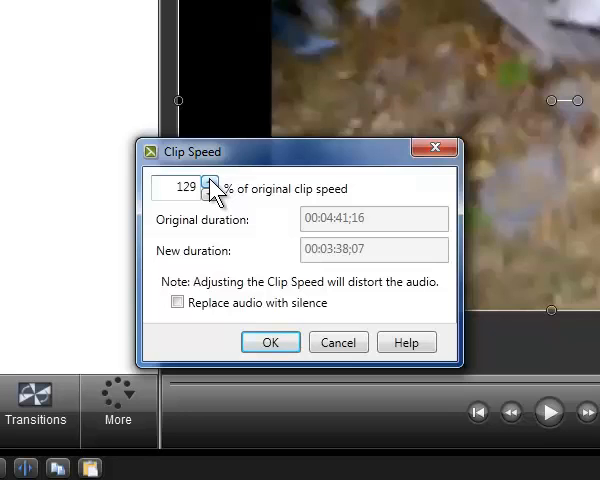
pyautogui.moveTo(200, 248)
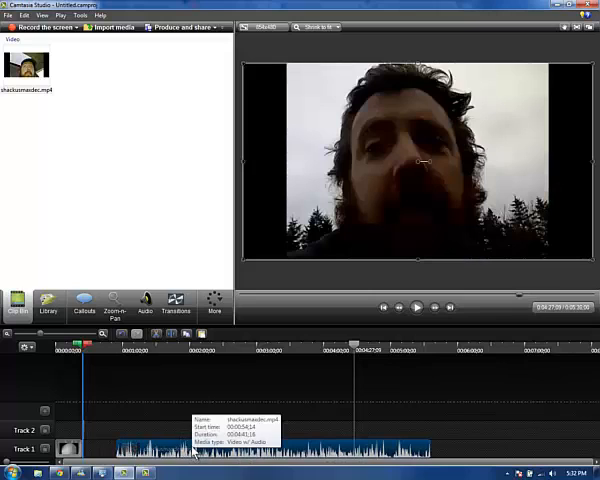
pyautogui.click(23, 15)
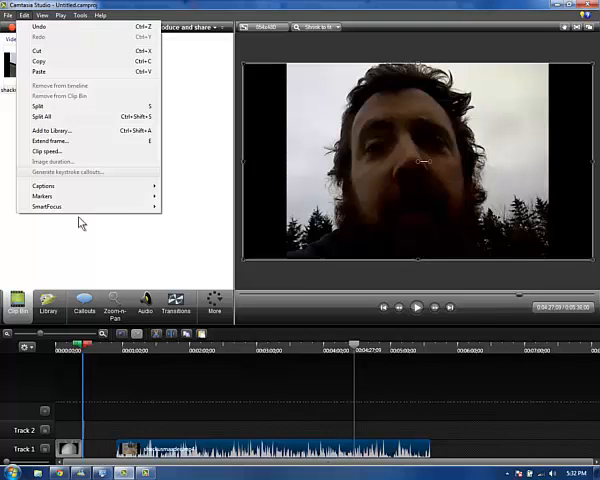
pyautogui.click(46, 151)
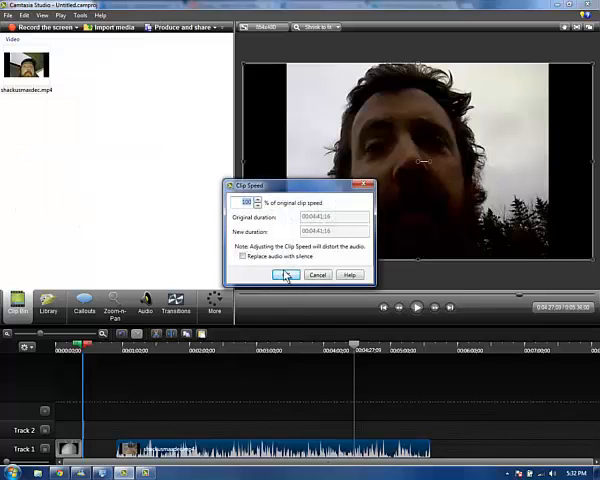
pyautogui.click(286, 274)
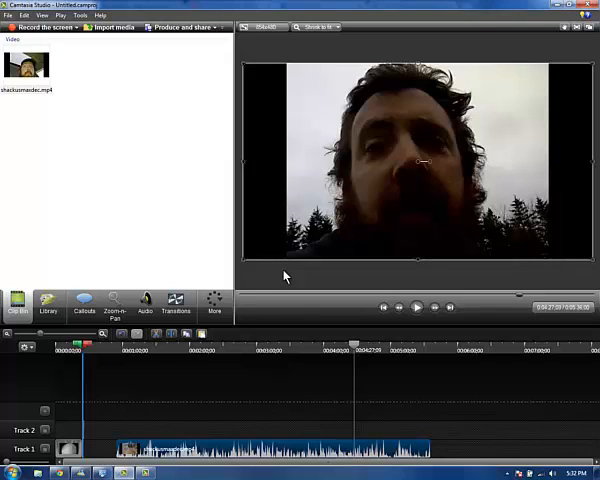
pyautogui.moveTo(78, 272)
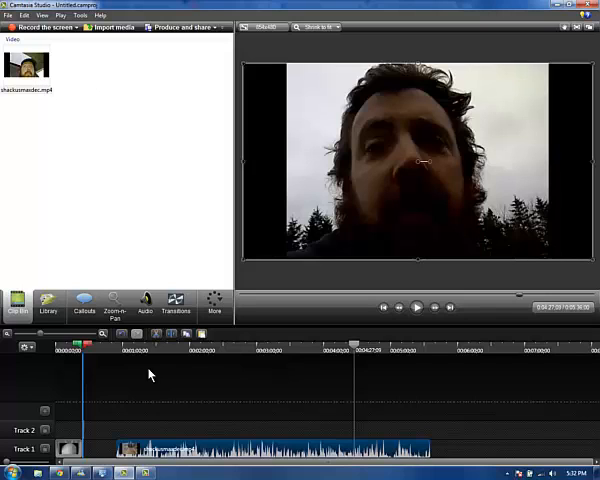
# Step: Open the Library, expand the theme and music folders, and scroll the track list
pyautogui.click(49, 305)
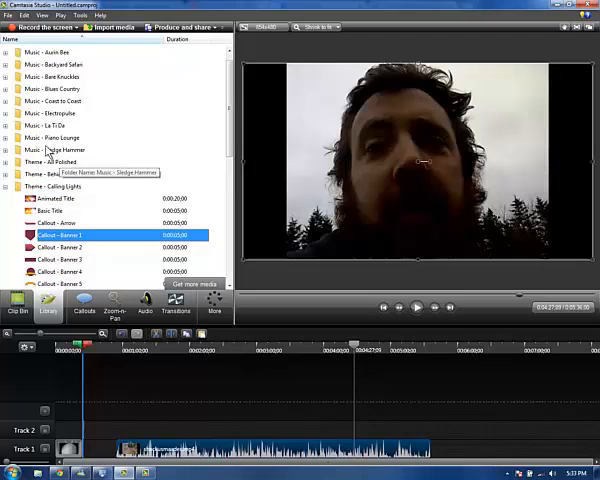
pyautogui.click(60, 100)
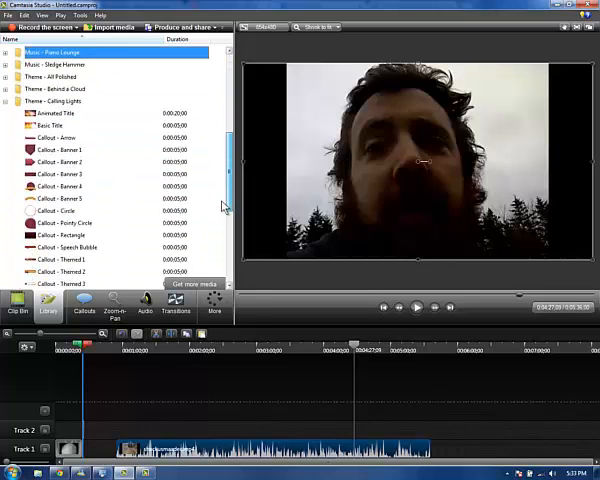
pyautogui.scroll(-3)
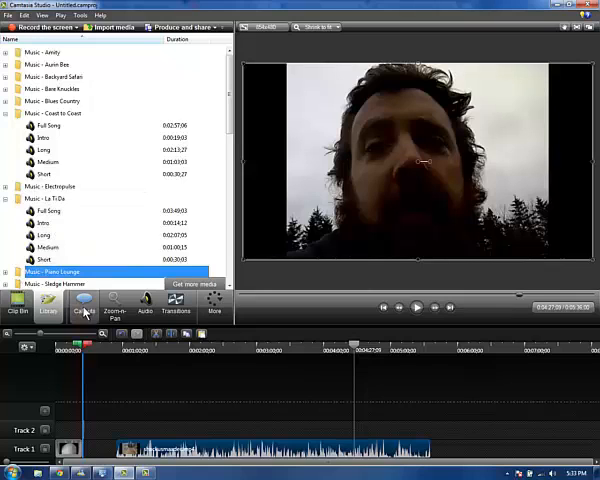
# Step: Add a Transparent Hotspot callout, type its text, and cycle text colours ending on White
pyautogui.click(82, 305)
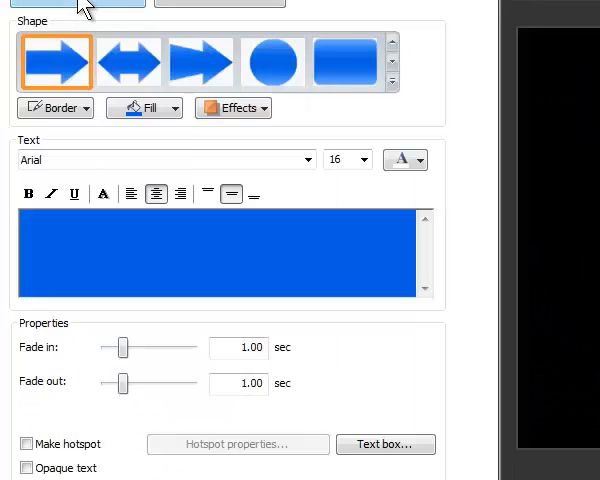
pyautogui.moveTo(383, 224)
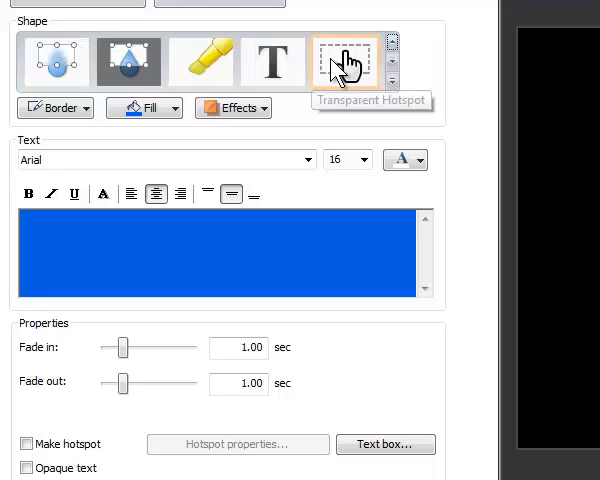
pyautogui.moveTo(265, 40)
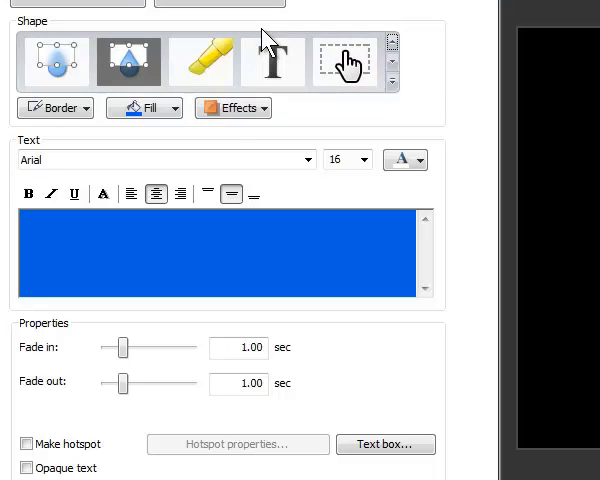
pyautogui.moveTo(205, 62)
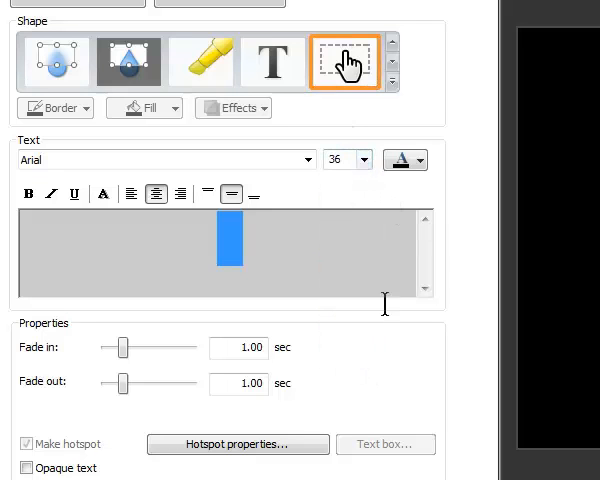
pyautogui.click(400, 160)
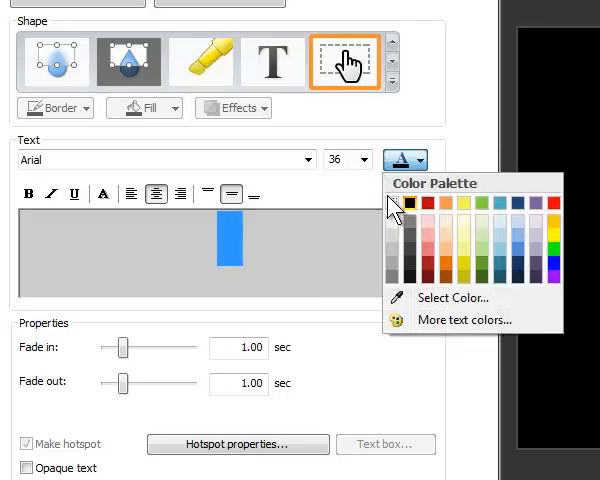
pyautogui.click(178, 257)
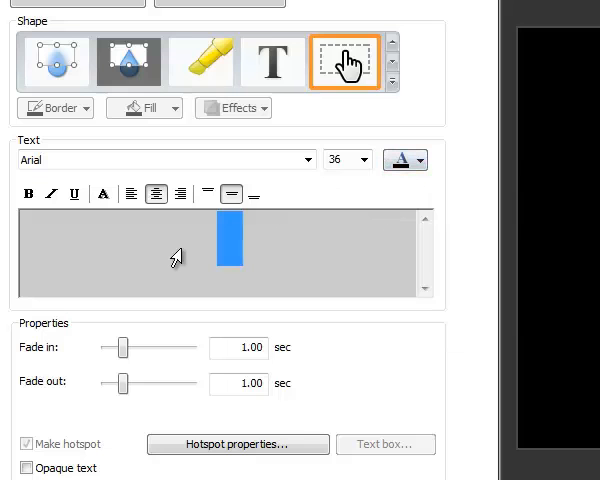
pyautogui.write('fths')
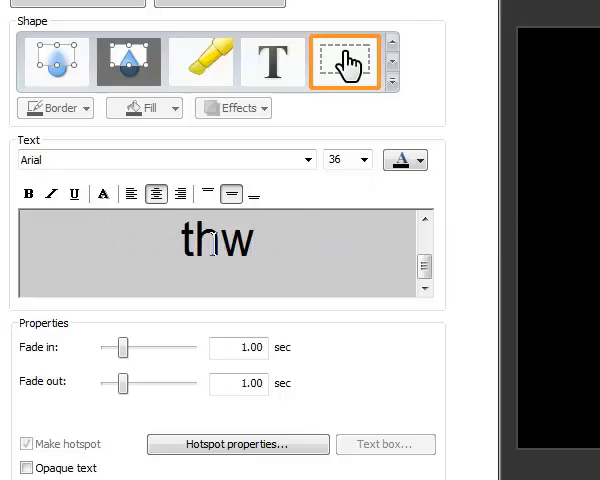
pyautogui.click(417, 160)
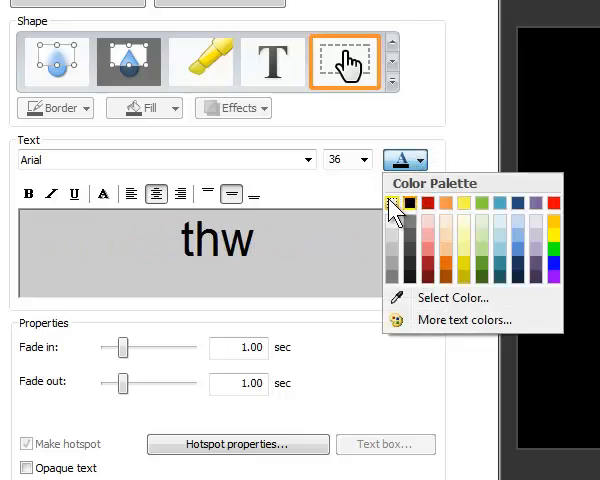
pyautogui.click(394, 202)
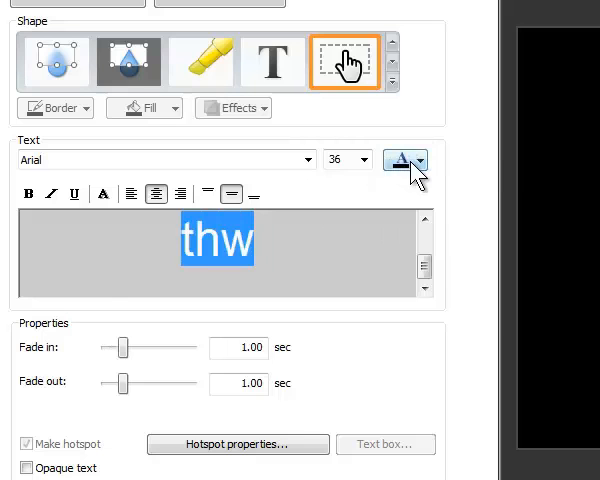
pyautogui.click(396, 160)
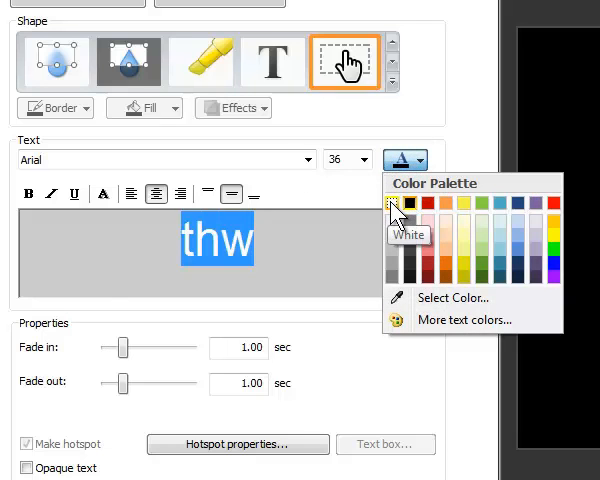
pyautogui.click(398, 205)
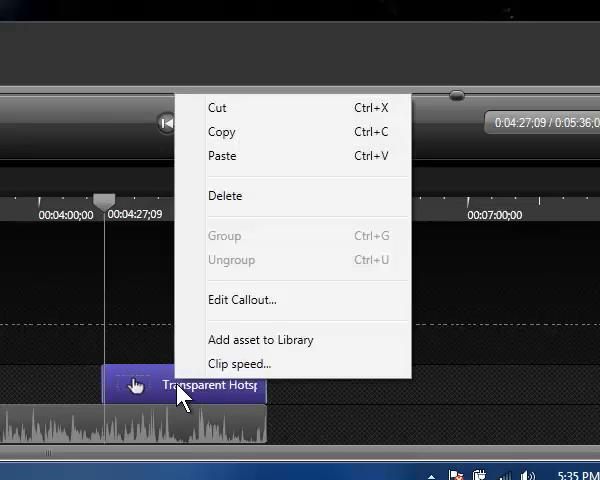
pyautogui.moveTo(225, 196)
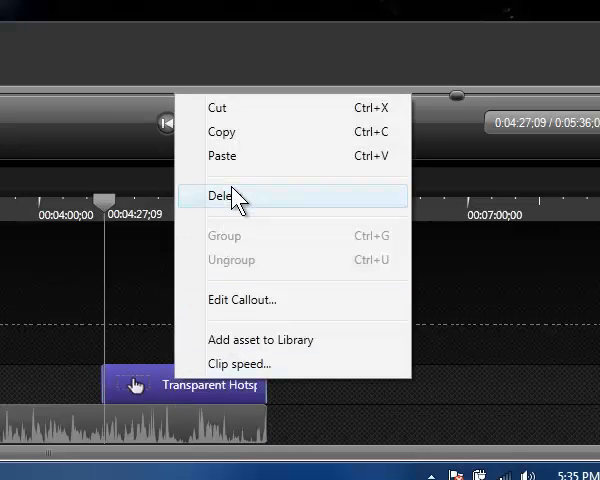
# Step: Delete the Transparent Hotspot callout clip from the timeline
pyautogui.click(225, 196)
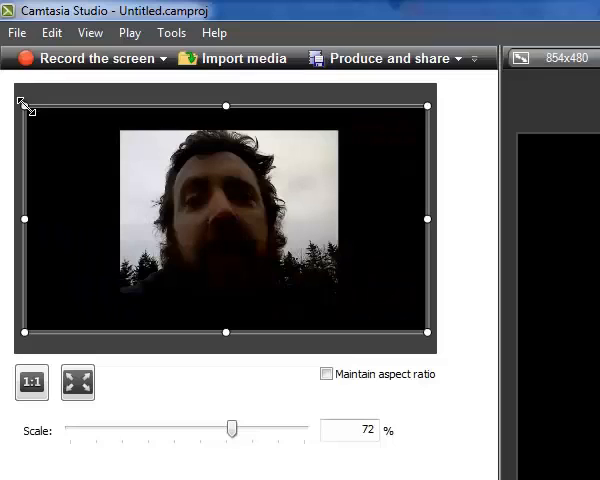
pyautogui.moveTo(197, 119)
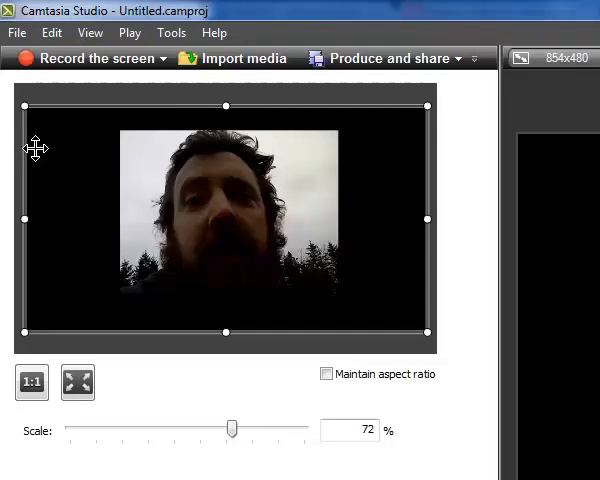
pyautogui.moveTo(22, 107)
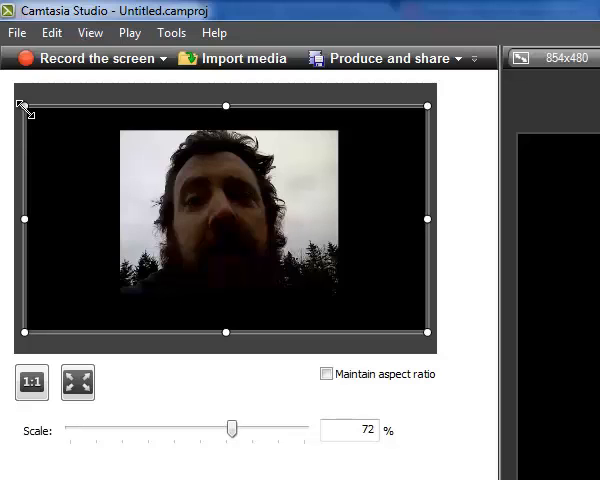
# Step: Shrink, raise and narrow the zoom rectangle over the upper-right face until scale hits 291%
pyautogui.moveTo(230, 428); pyautogui.dragTo(306, 428)
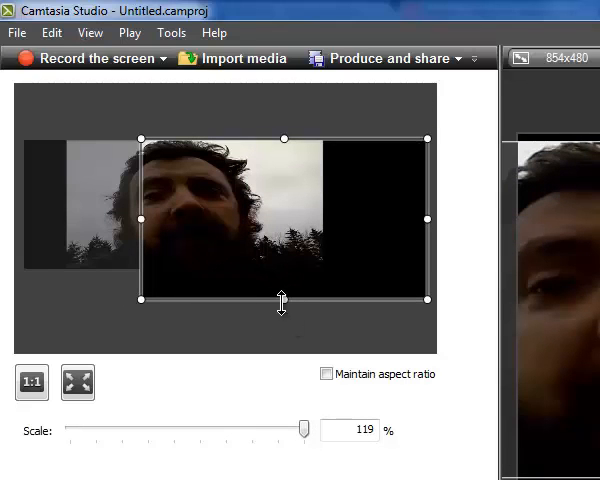
pyautogui.moveTo(282, 305); pyautogui.dragTo(282, 222)
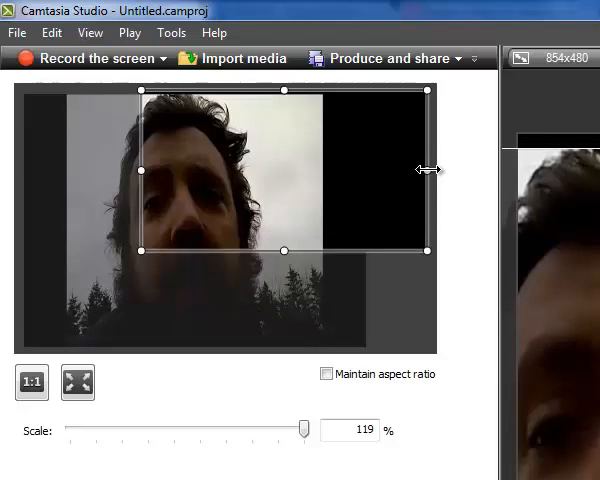
pyautogui.moveTo(433, 169); pyautogui.dragTo(378, 166)
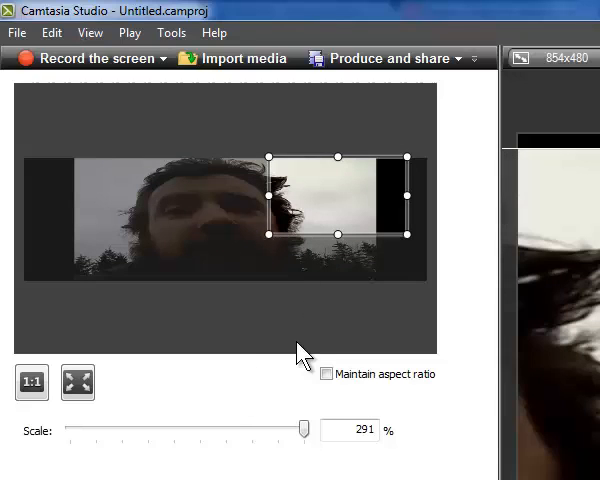
pyautogui.moveTo(380, 455)
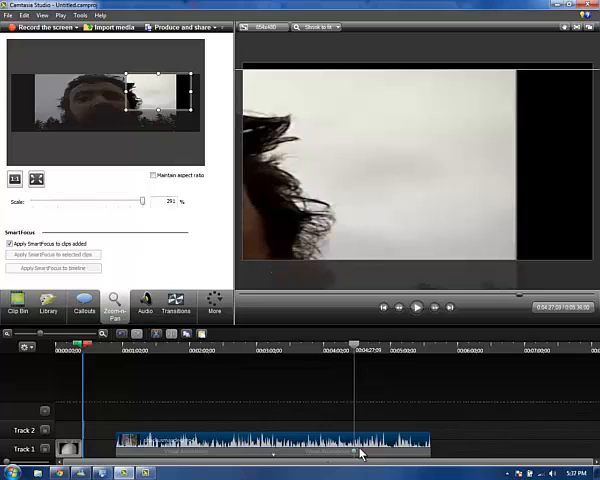
pyautogui.moveTo(353, 453)
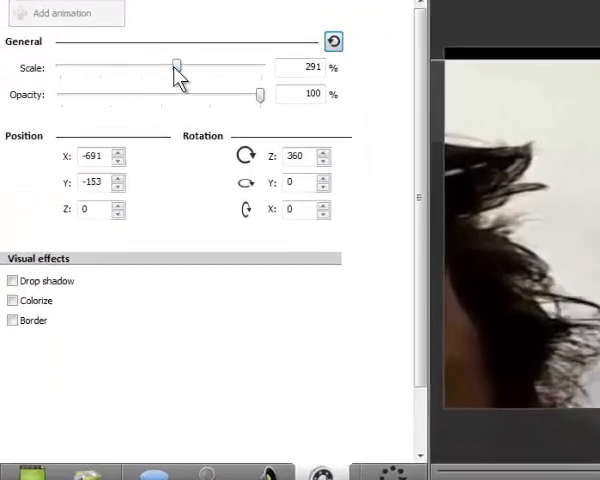
# Step: Set the clip's Scale to 206% in Visual Properties and enable Drop shadow
pyautogui.moveTo(175, 67); pyautogui.dragTo(250, 63)
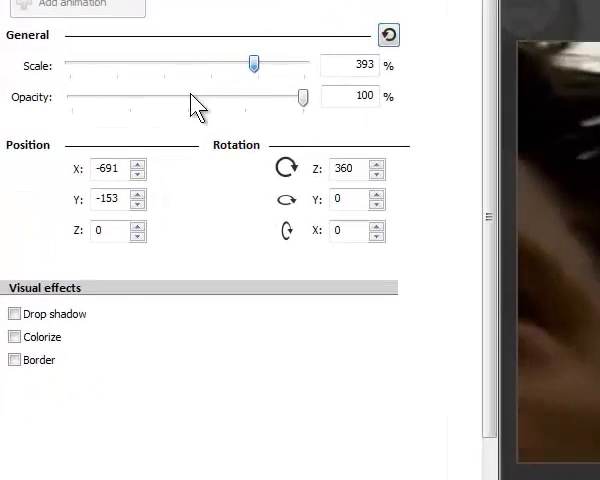
pyautogui.moveTo(253, 64); pyautogui.dragTo(166, 64)
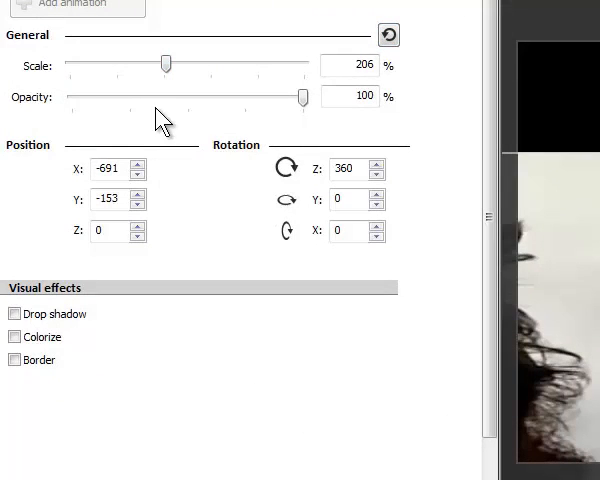
pyautogui.click(14, 313)
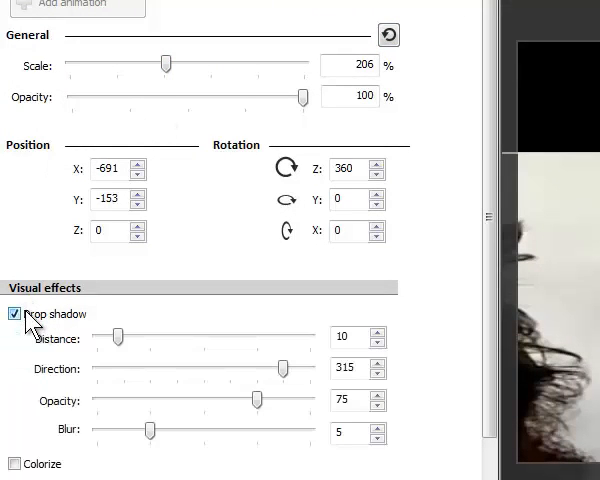
pyautogui.click(16, 313)
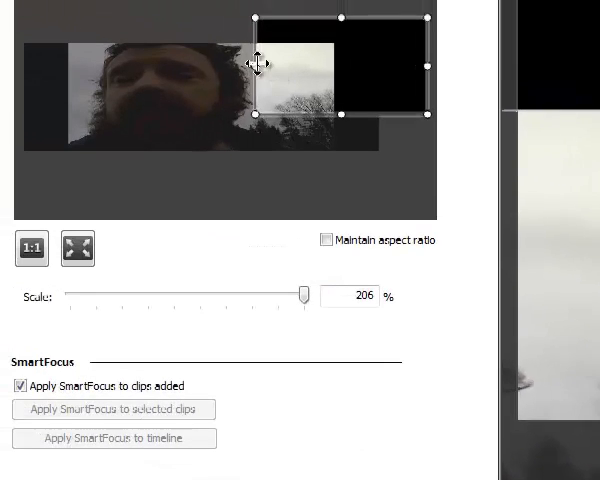
# Step: Center the zoom-n-pan rectangle on the face at 134% with Maintain aspect ratio on
pyautogui.moveTo(258, 64); pyautogui.dragTo(184, 100)
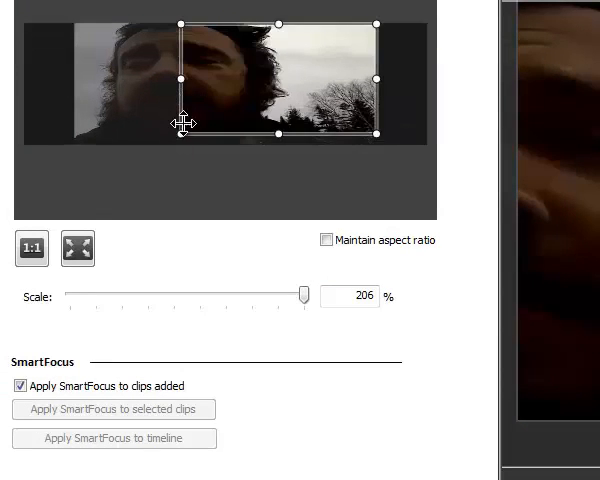
pyautogui.moveTo(182, 130); pyautogui.dragTo(85, 130)
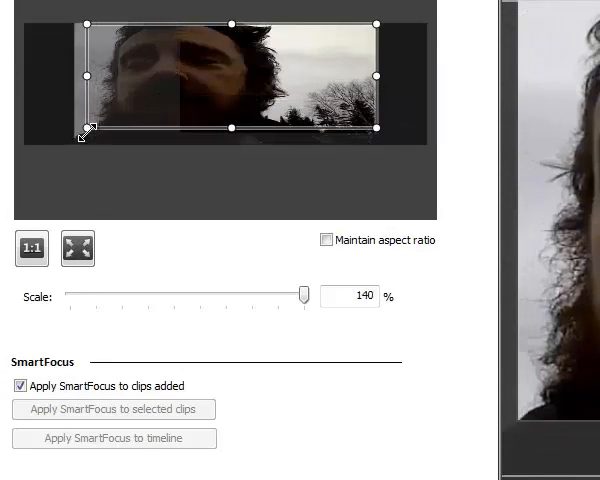
pyautogui.moveTo(84, 130); pyautogui.dragTo(74, 151)
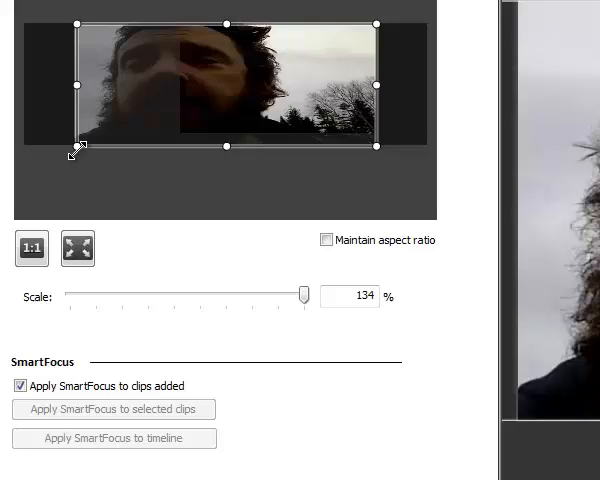
pyautogui.click(327, 240)
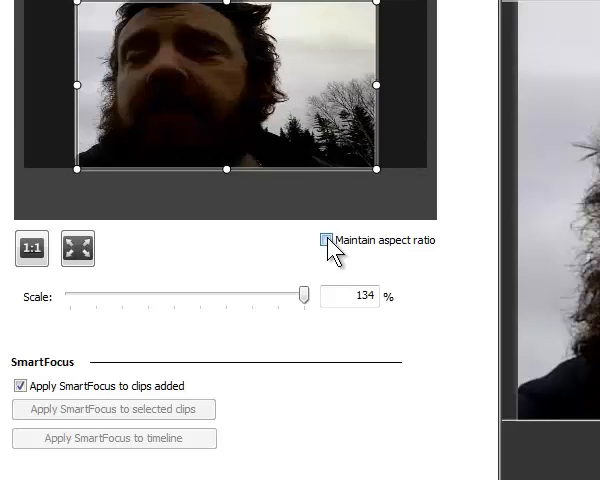
pyautogui.click(326, 240)
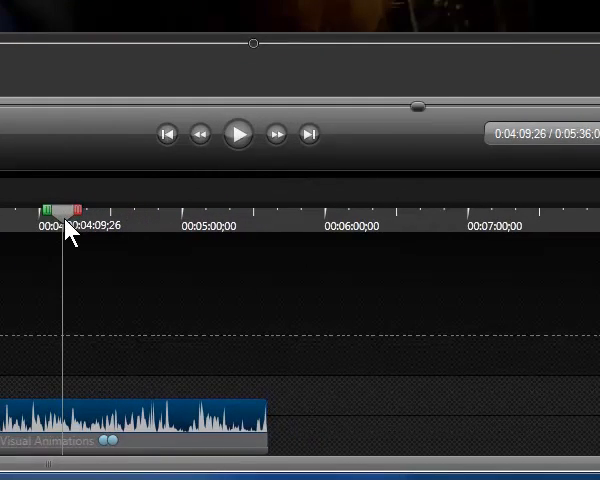
# Step: Put the playhead at 0:04:32 and stretch the zoom animation to one second
pyautogui.moveTo(65, 205); pyautogui.dragTo(100, 218)
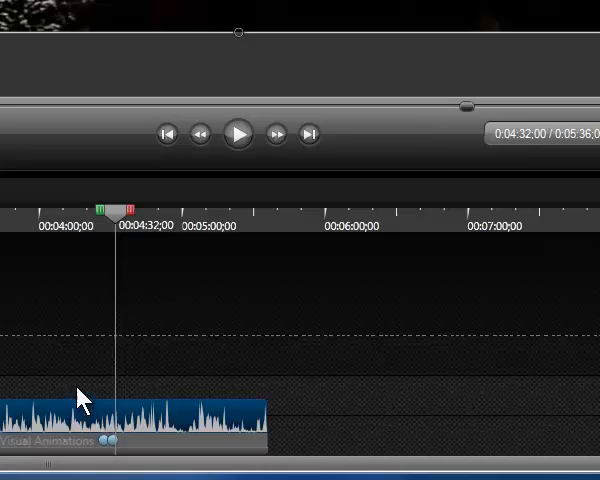
pyautogui.moveTo(80, 405)
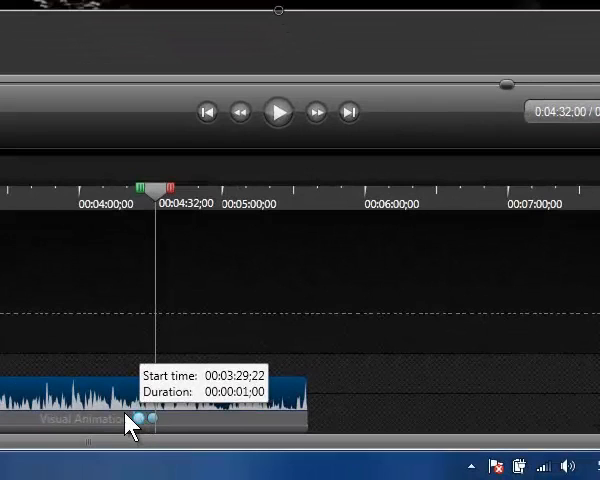
pyautogui.moveTo(128, 418); pyautogui.dragTo(148, 418)
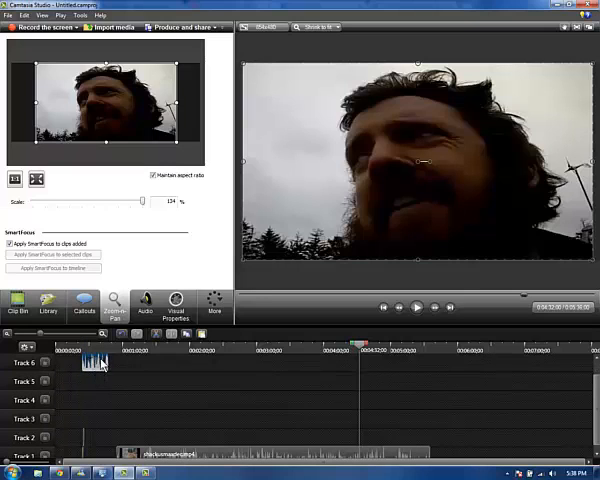
# Step: Move the small clip from Track 6 to Track 3, then select the Track 1 video
pyautogui.moveTo(95, 362); pyautogui.dragTo(100, 418)
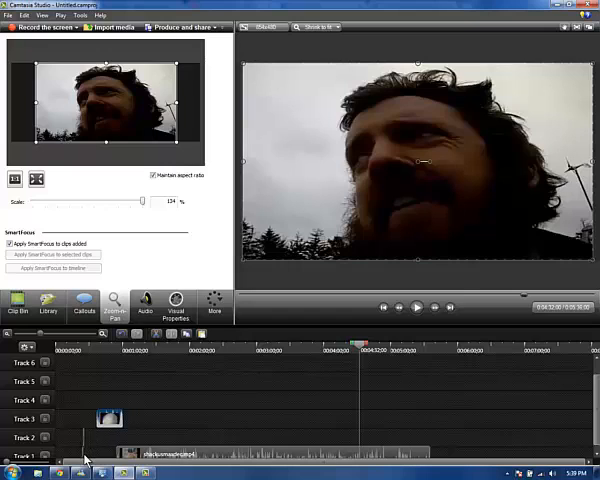
pyautogui.moveTo(159, 426)
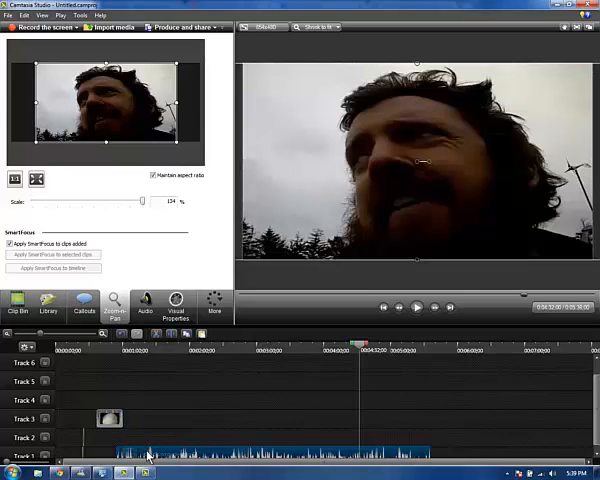
pyautogui.click(76, 303)
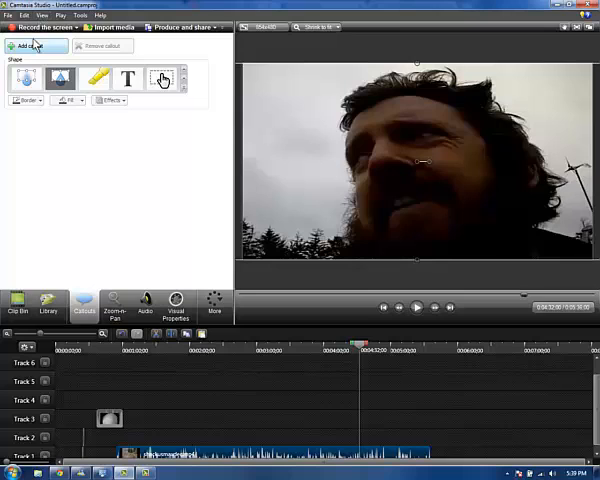
# Step: Add a Transparent Hotspot callout over the face at 4:32 on Track 2
pyautogui.click(161, 79)
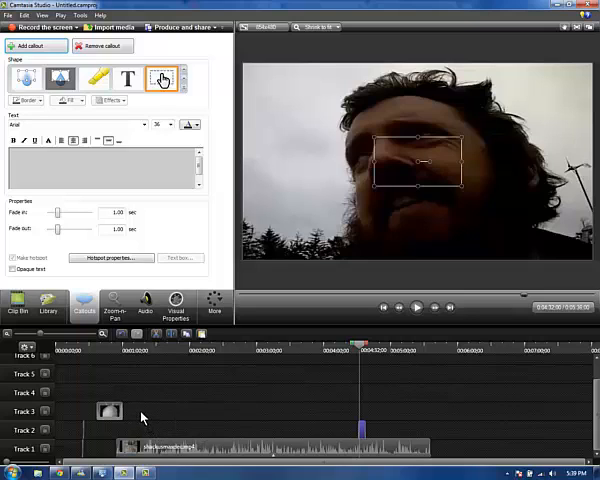
pyautogui.moveTo(135, 398)
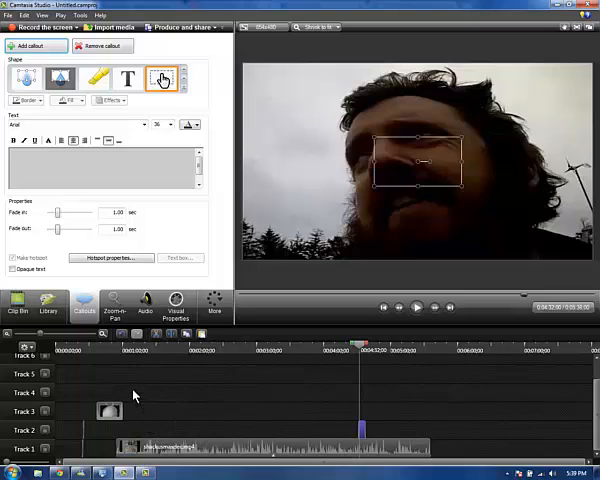
pyautogui.moveTo(153, 395)
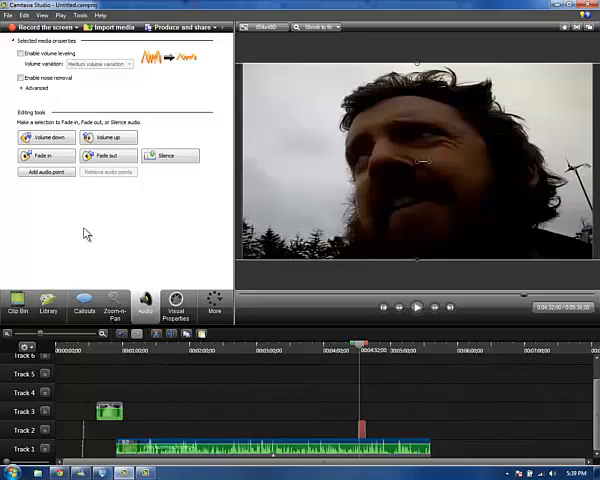
# Step: Enable volume leveling with High volume variation in the clip's Audio settings
pyautogui.click(20, 53)
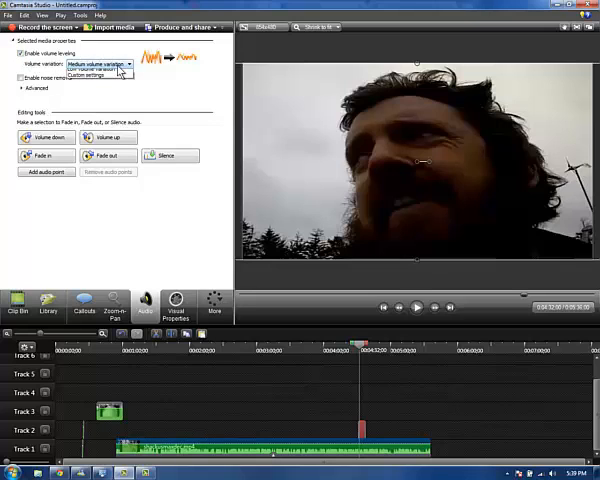
pyautogui.click(100, 72)
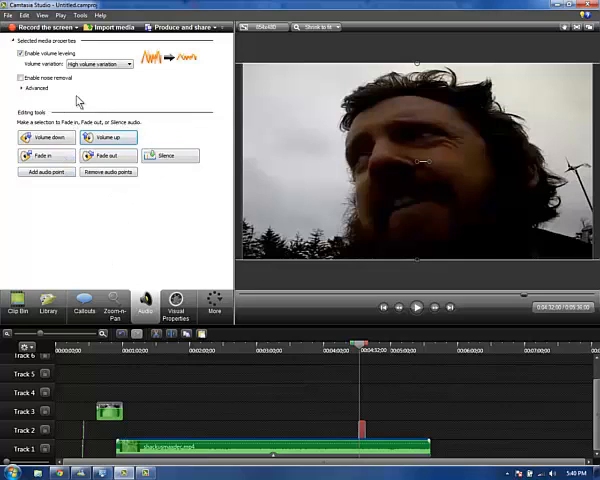
pyautogui.moveTo(118, 288)
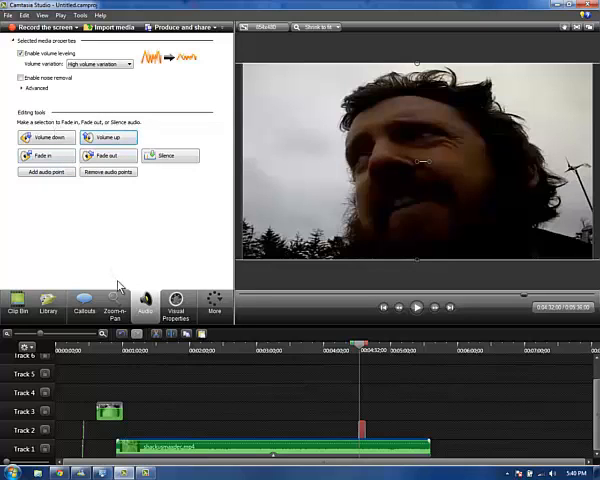
pyautogui.click(175, 305)
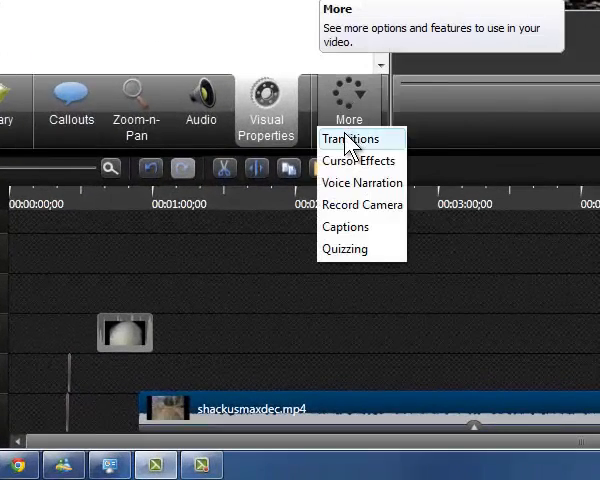
# Step: Place a Random transition on the Track 1 clip join near 0:47 and preview it
pyautogui.click(352, 139)
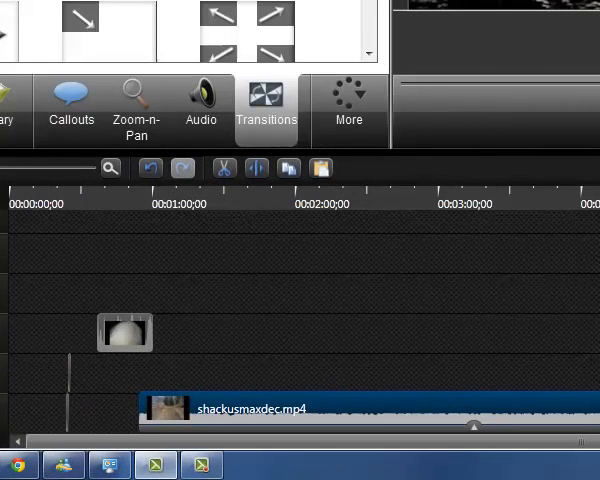
pyautogui.moveTo(140, 318)
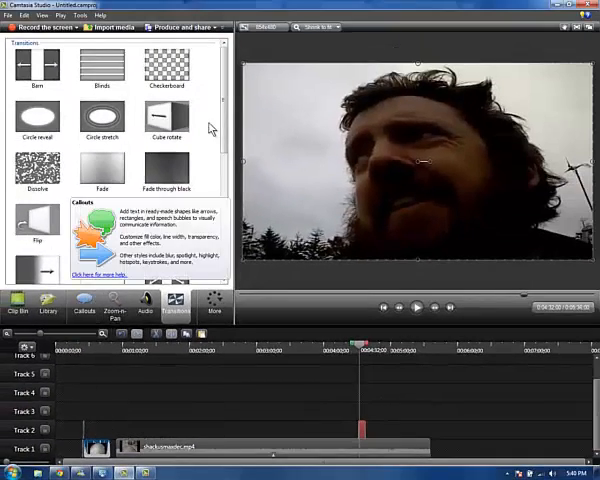
pyautogui.scroll(-3)
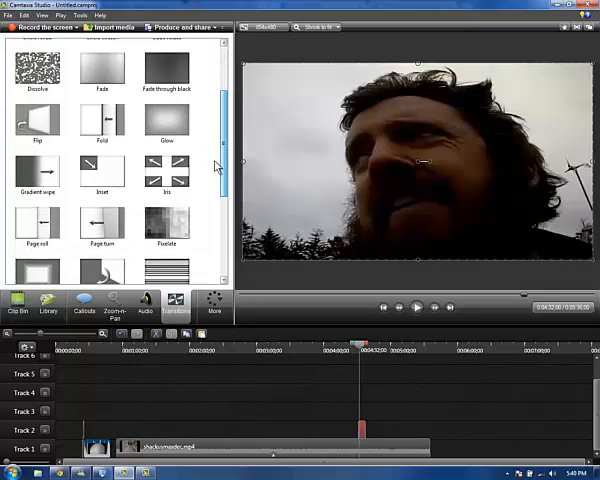
pyautogui.scroll(-3)
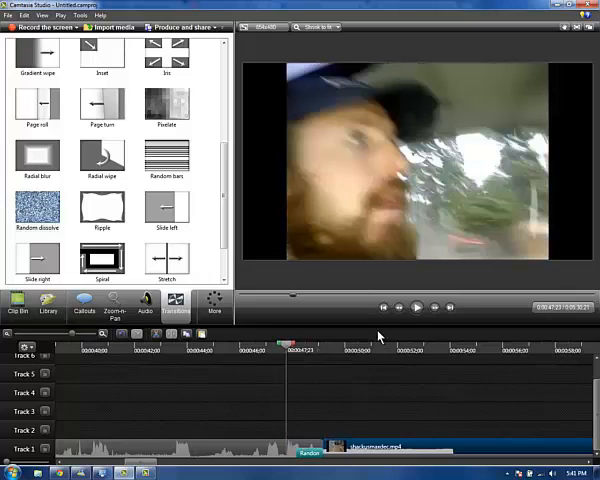
pyautogui.click(416, 307)
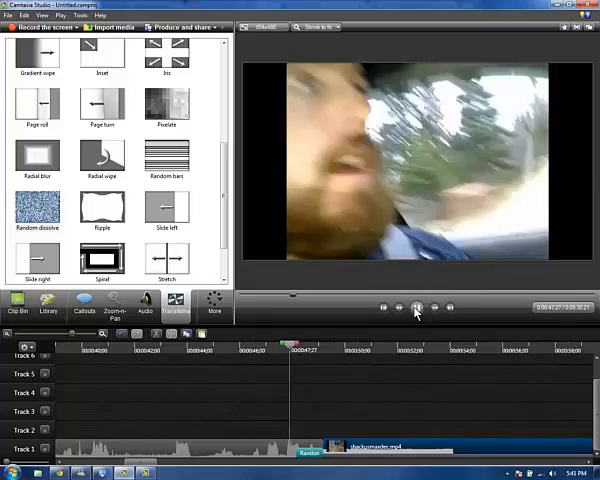
pyautogui.click(415, 307)
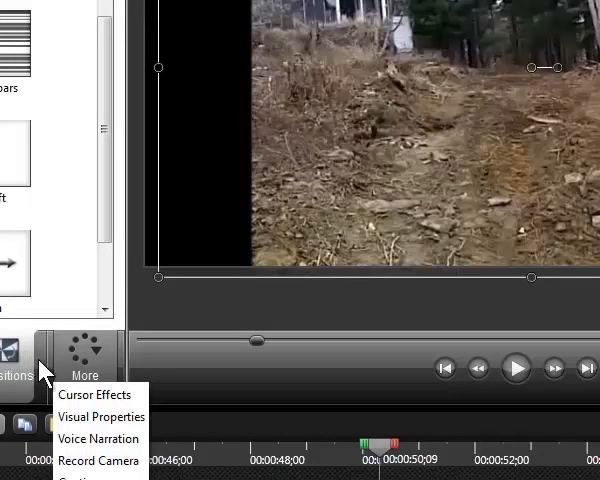
pyautogui.moveTo(94, 394)
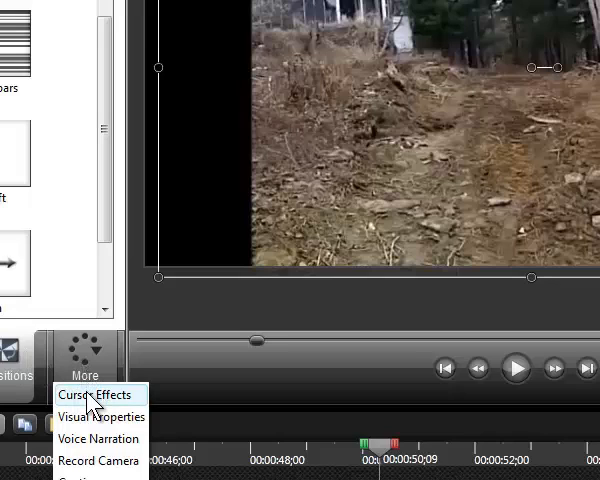
pyautogui.moveTo(99, 416)
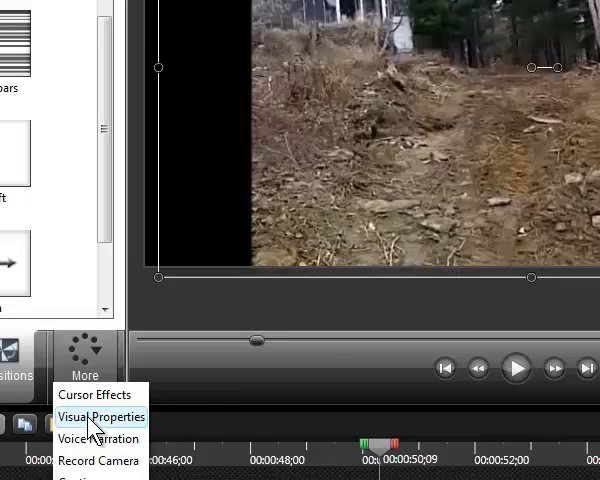
pyautogui.moveTo(92, 441)
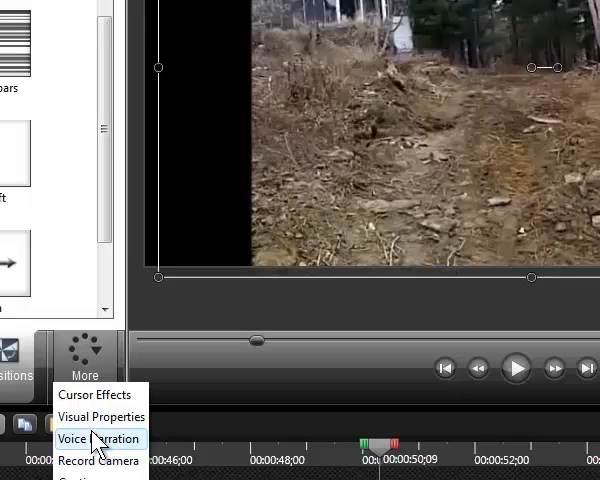
pyautogui.click(230, 433)
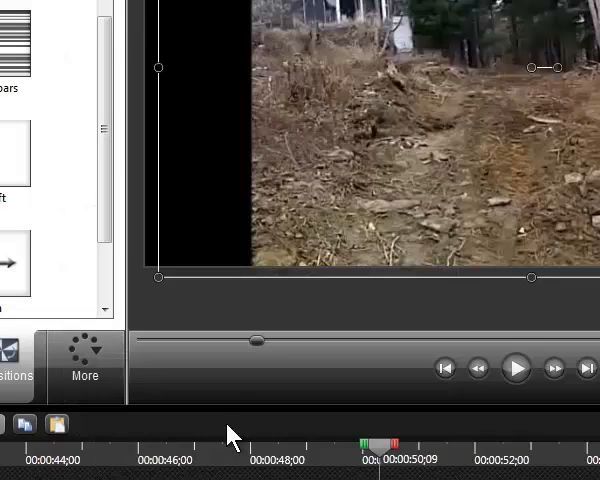
pyautogui.click(85, 375)
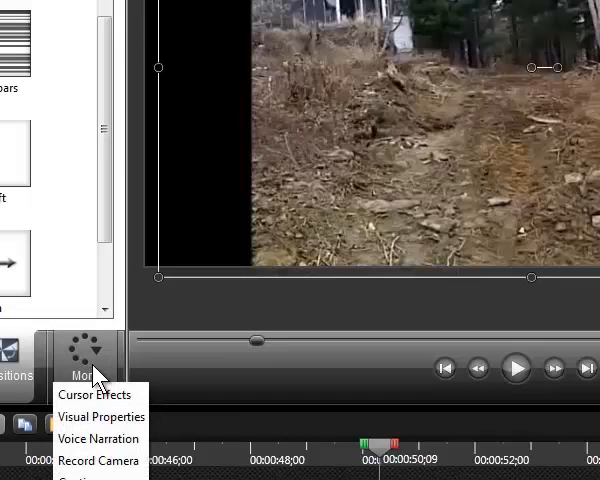
pyautogui.moveTo(98, 439)
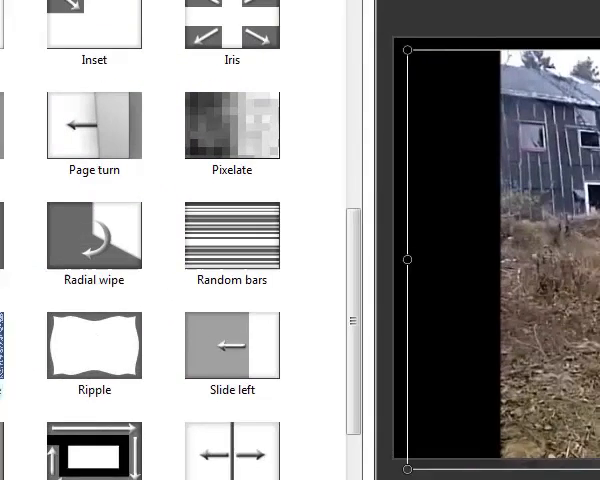
# Step: Browse the File menu, then launch the Production Wizard with Share to YouTube
pyautogui.click(16, 33)
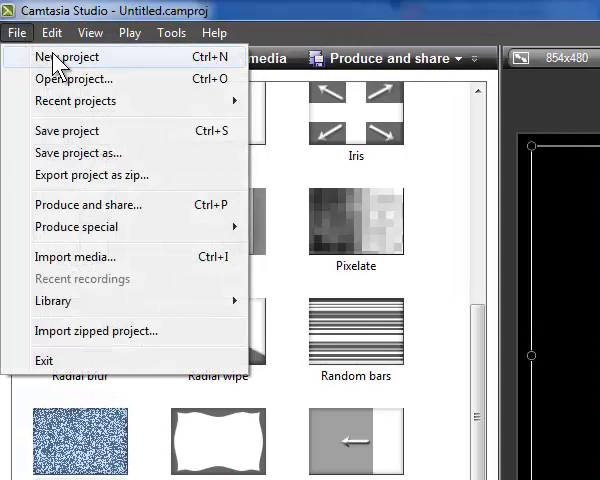
pyautogui.moveTo(75, 100)
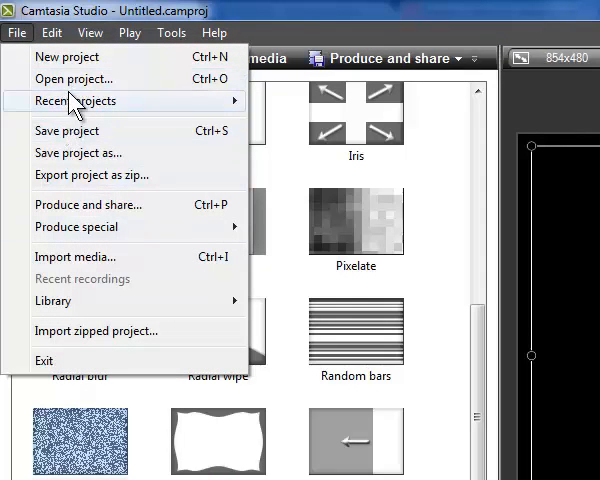
pyautogui.moveTo(74, 79)
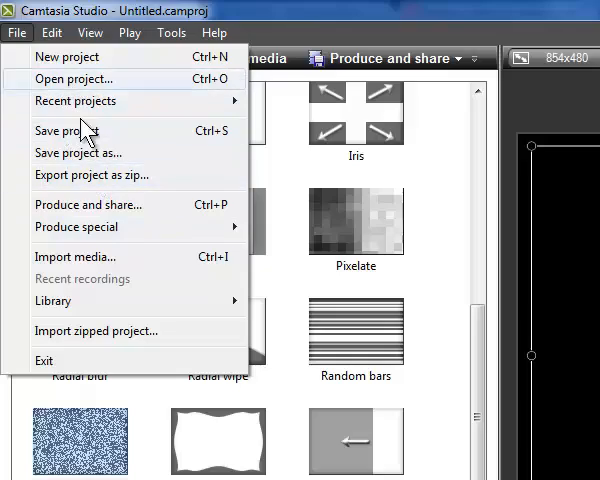
pyautogui.moveTo(89, 204)
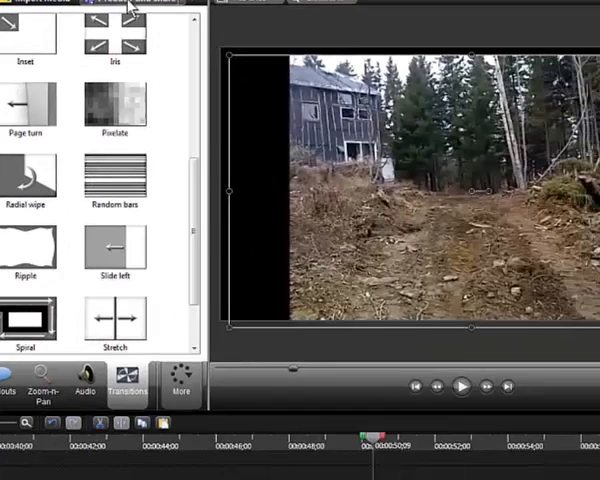
pyautogui.click(143, 4)
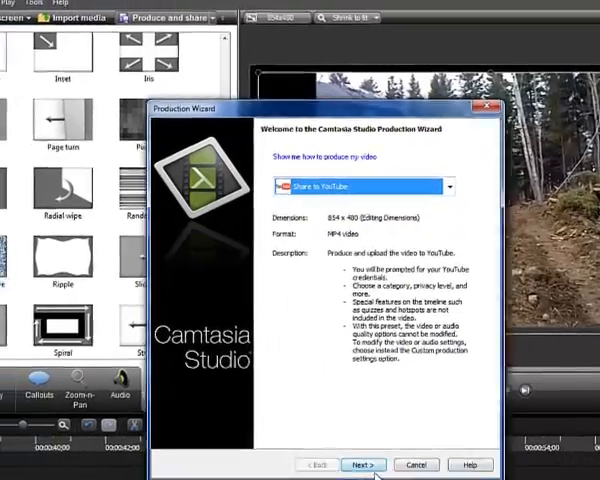
# Step: Proceed with Share to YouTube past the warning, then cancel at the sign-in page
pyautogui.click(363, 464)
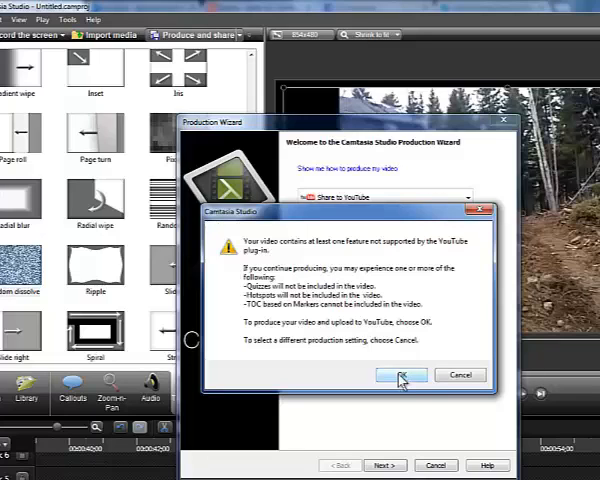
pyautogui.click(401, 375)
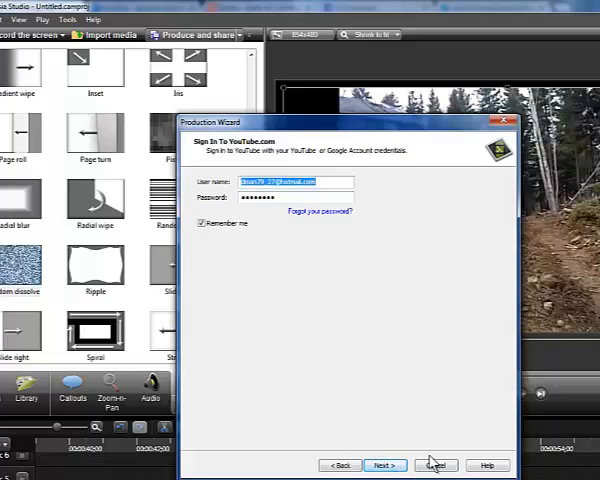
pyautogui.click(436, 465)
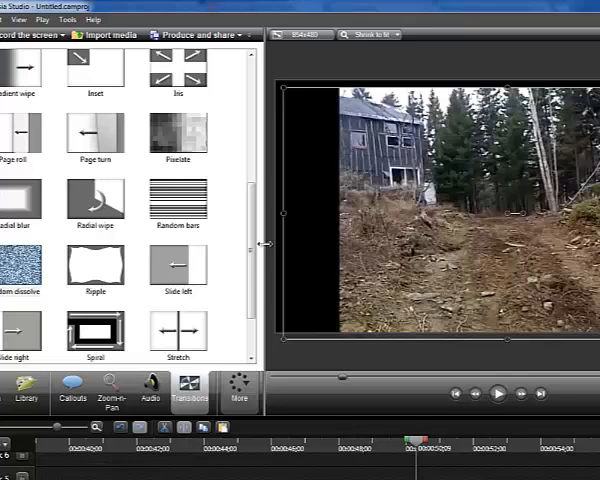
# Step: Show the File menu's new, open, save, produce and import commands
pyautogui.click(68, 19)
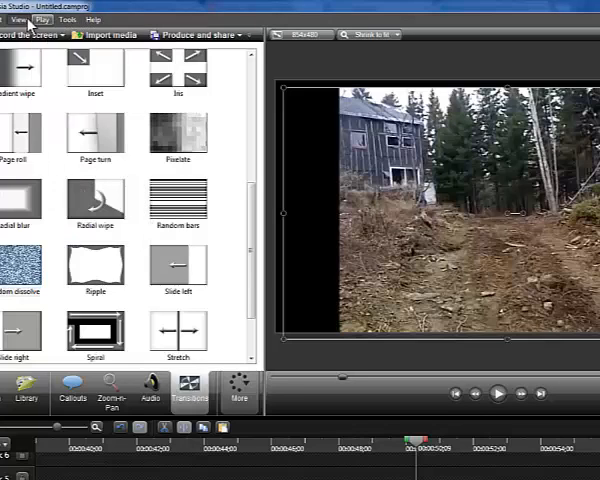
pyautogui.click(18, 19)
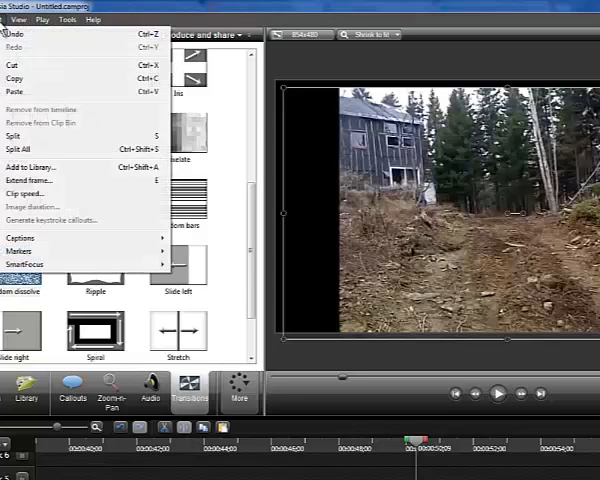
pyautogui.click(19, 18)
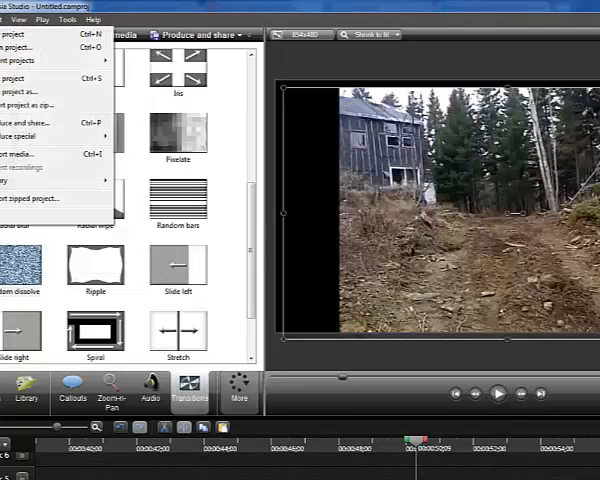